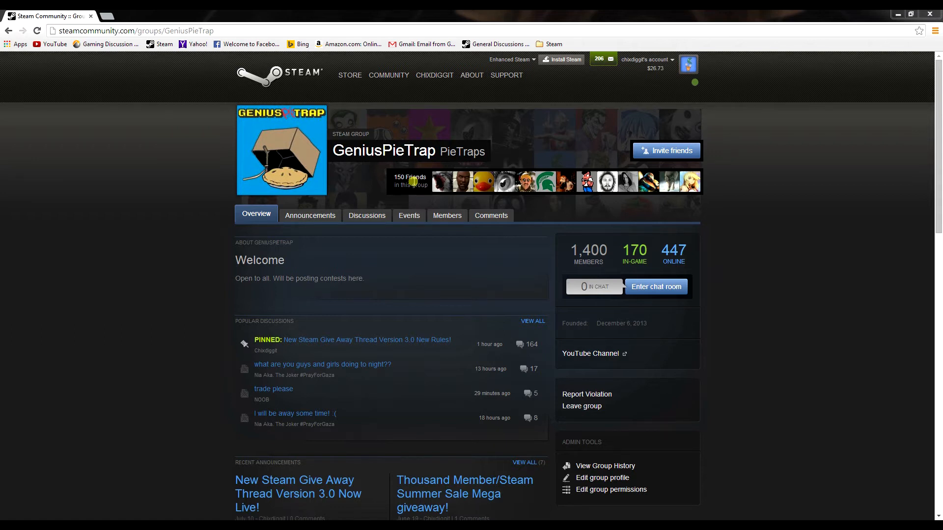
pyautogui.moveTo(336, 140)
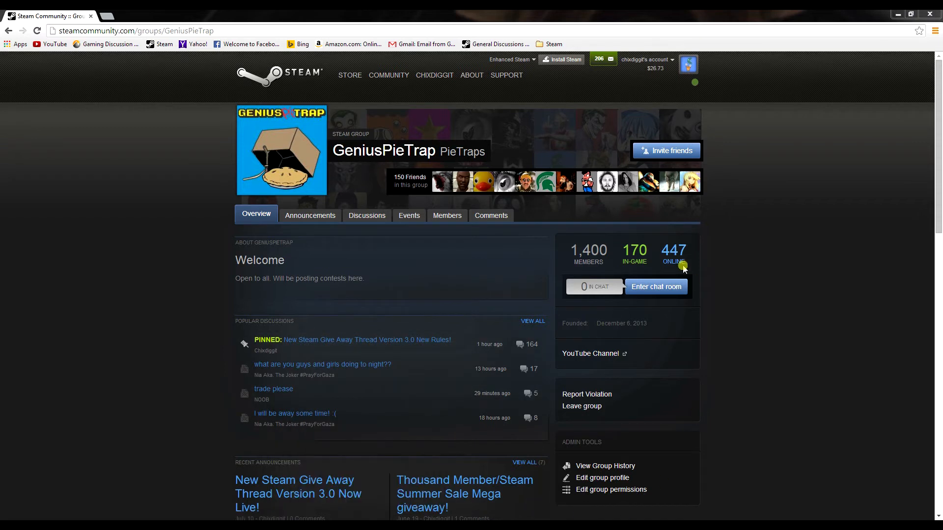
pyautogui.moveTo(588, 249)
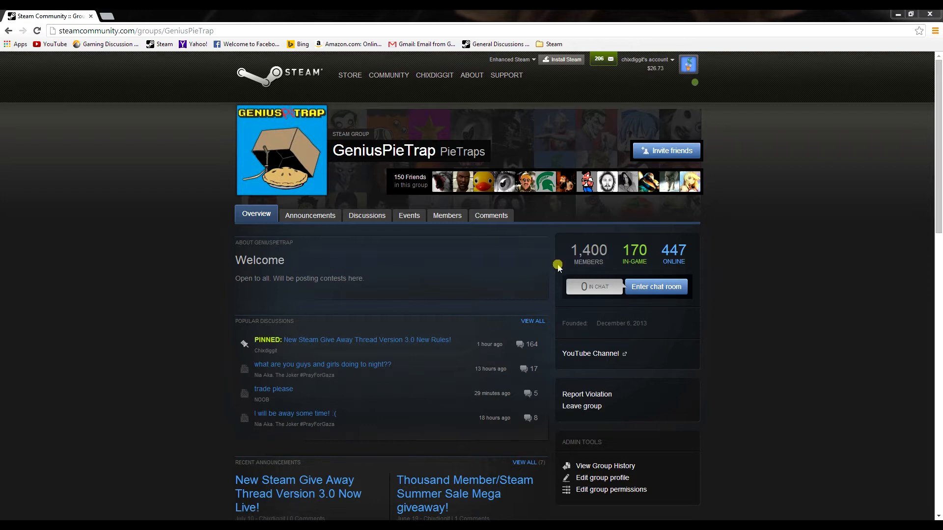
pyautogui.moveTo(544, 265)
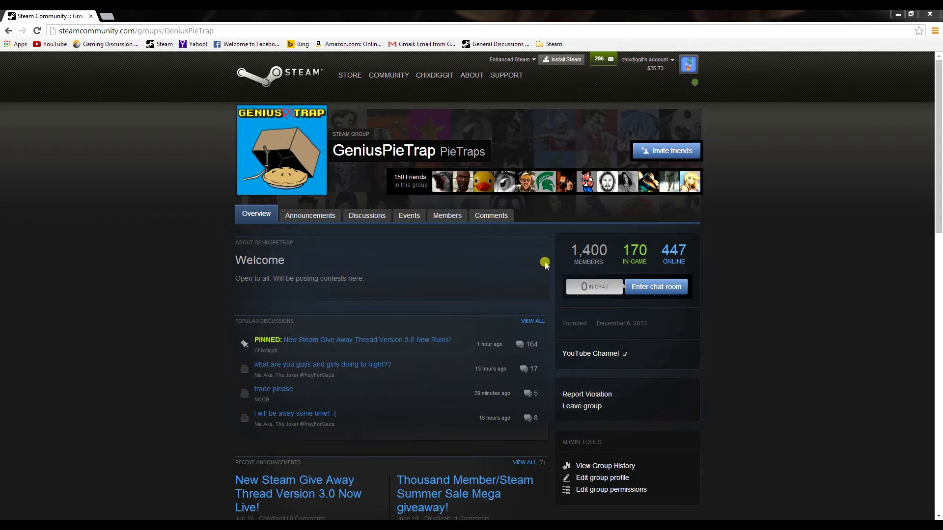
pyautogui.moveTo(366, 345)
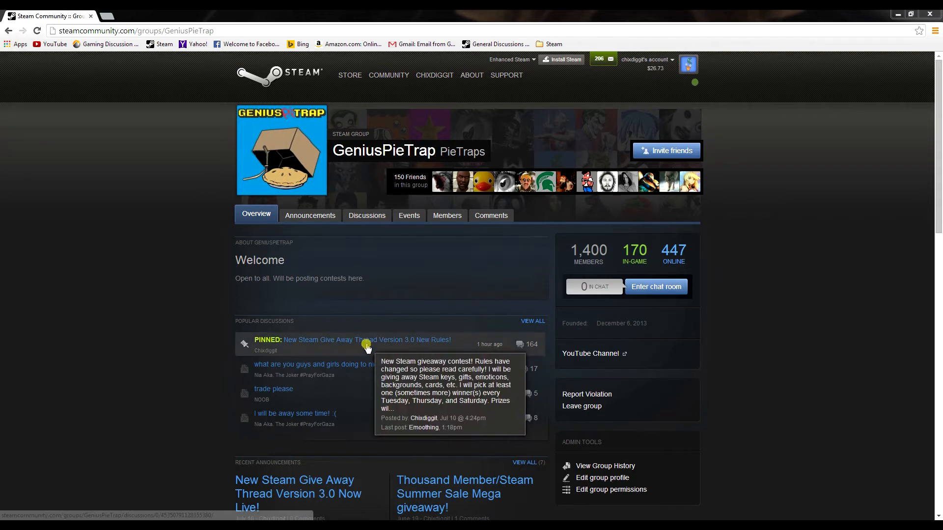
pyautogui.moveTo(376, 335)
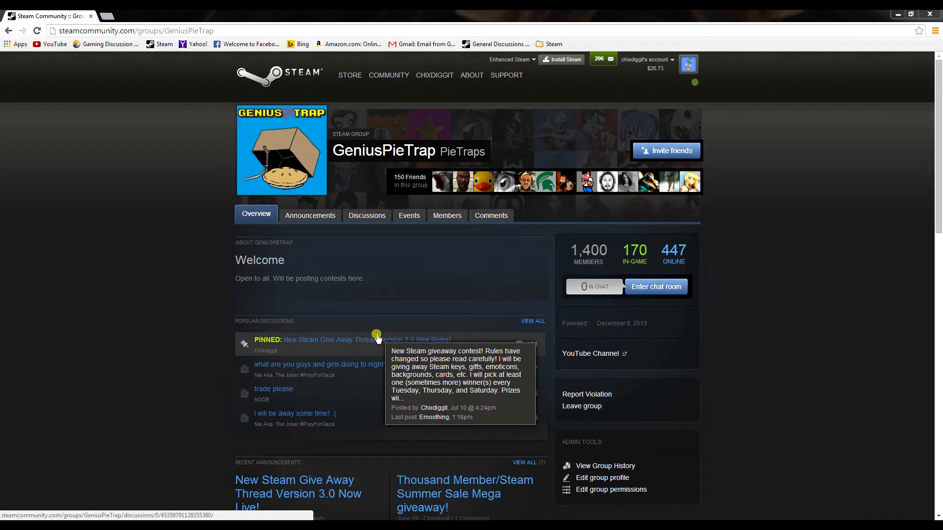
pyautogui.moveTo(310, 216)
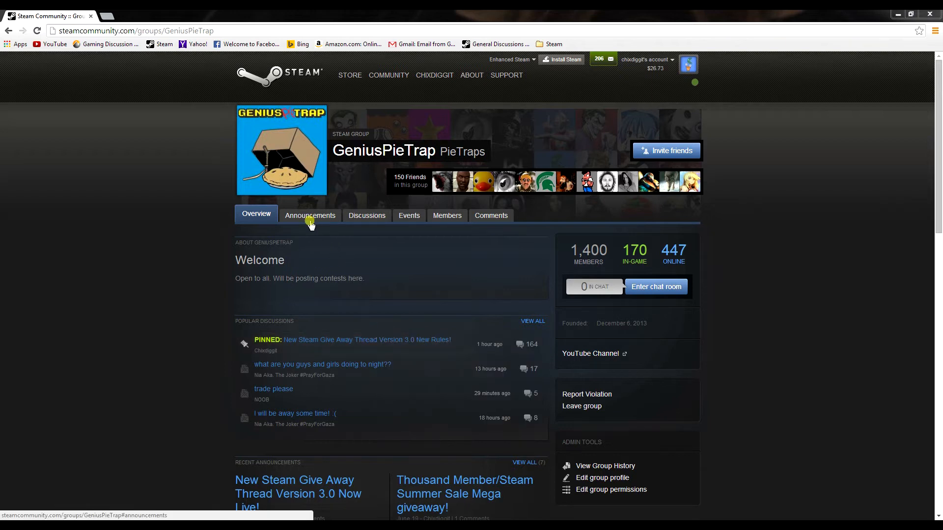
# View the GeniusPieTrap group's Announcements, then its Discussions listing of 136 threads
pyautogui.click(310, 215)
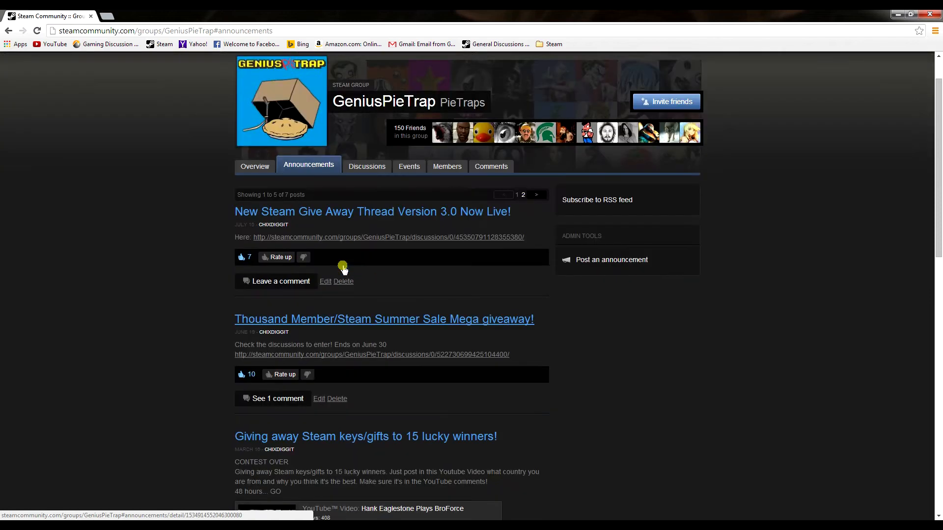
pyautogui.click(366, 166)
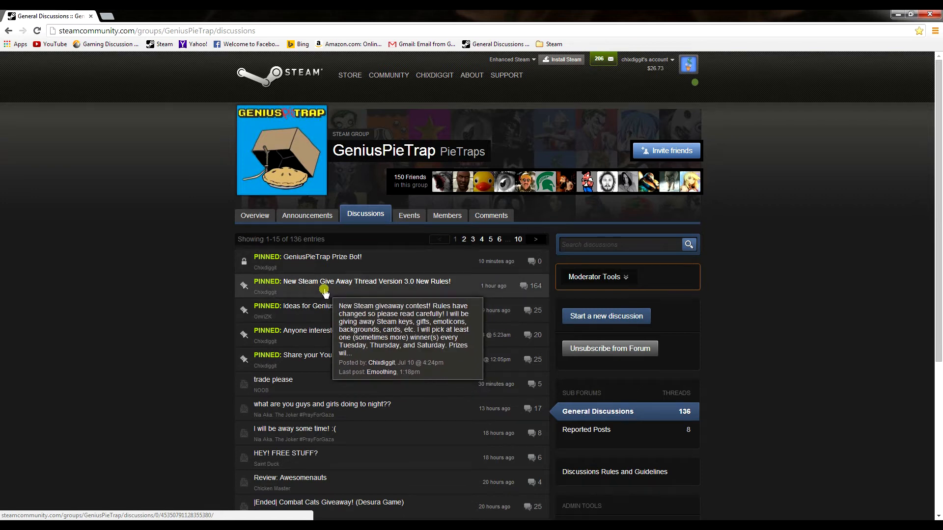
# Read the pinned 'New Steam Give Away Thread Version 3.0 New Rules!' post and its winners
pyautogui.click(358, 281)
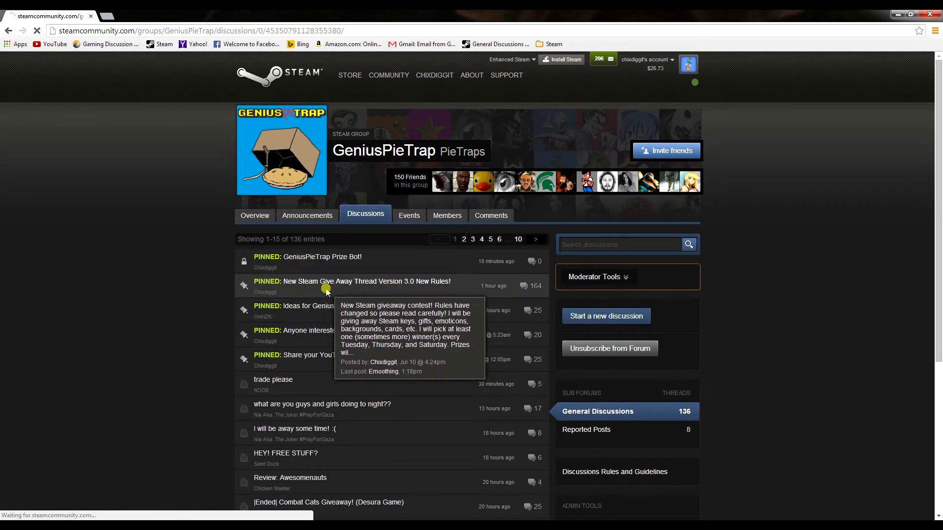
pyautogui.click(365, 281)
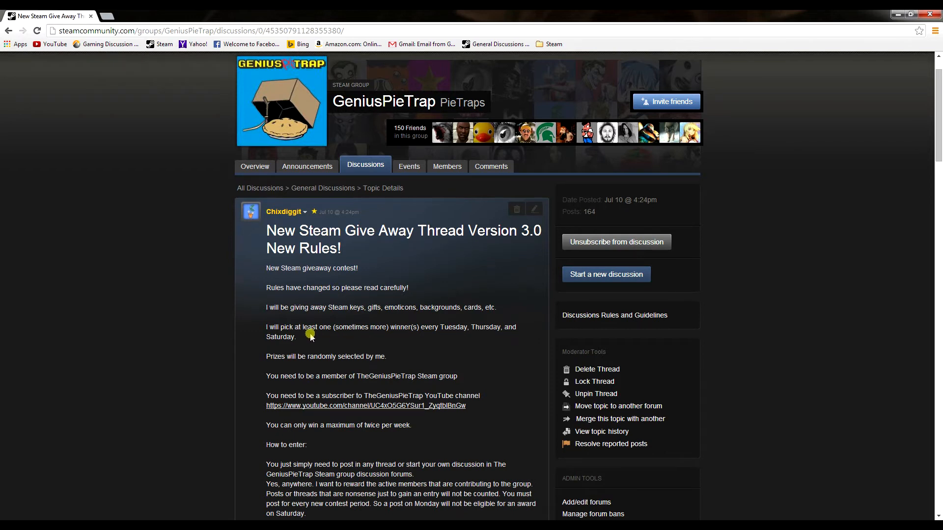
pyautogui.moveTo(338, 340)
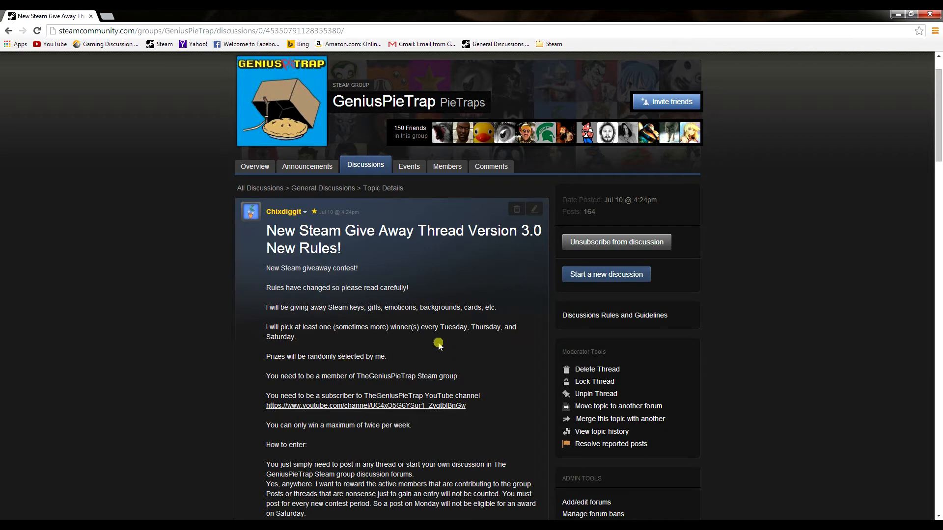
pyautogui.scroll(-3)
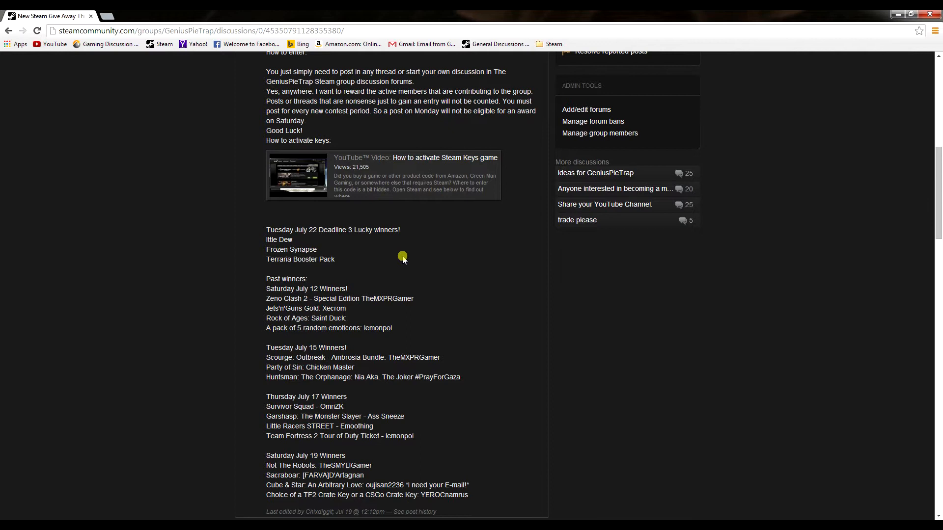
pyautogui.moveTo(411, 261)
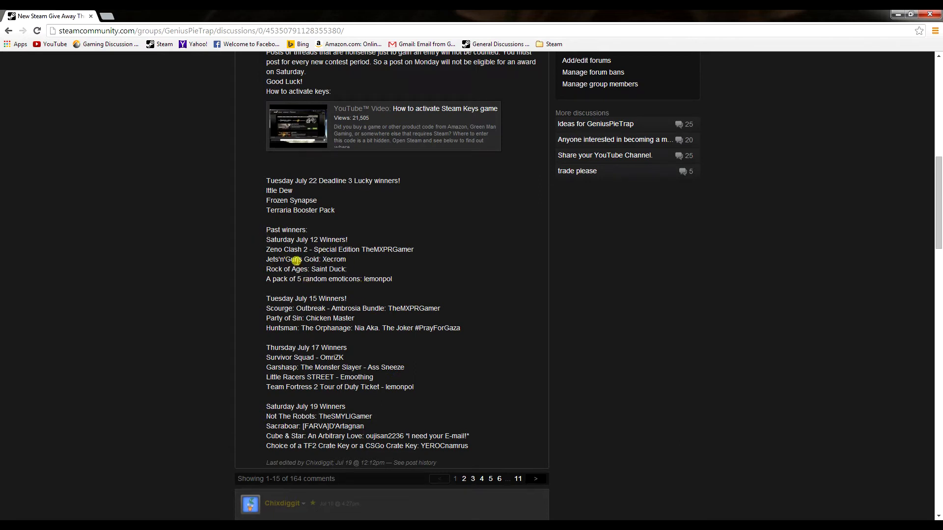
pyautogui.moveTo(300, 372)
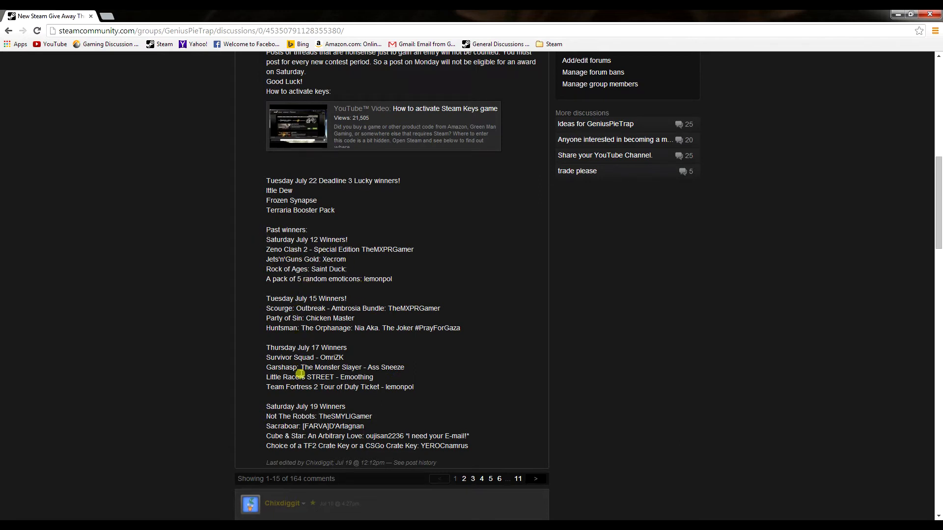
pyautogui.moveTo(308, 387)
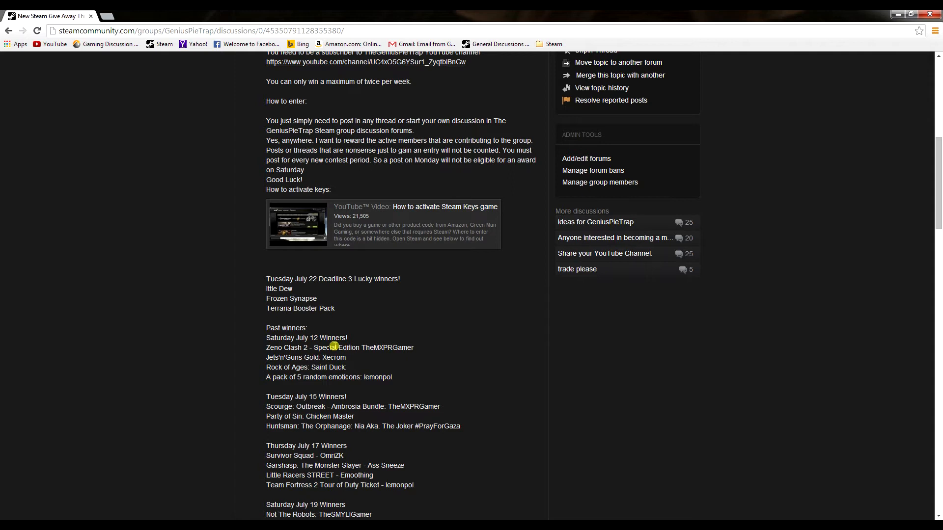
pyautogui.scroll(3)
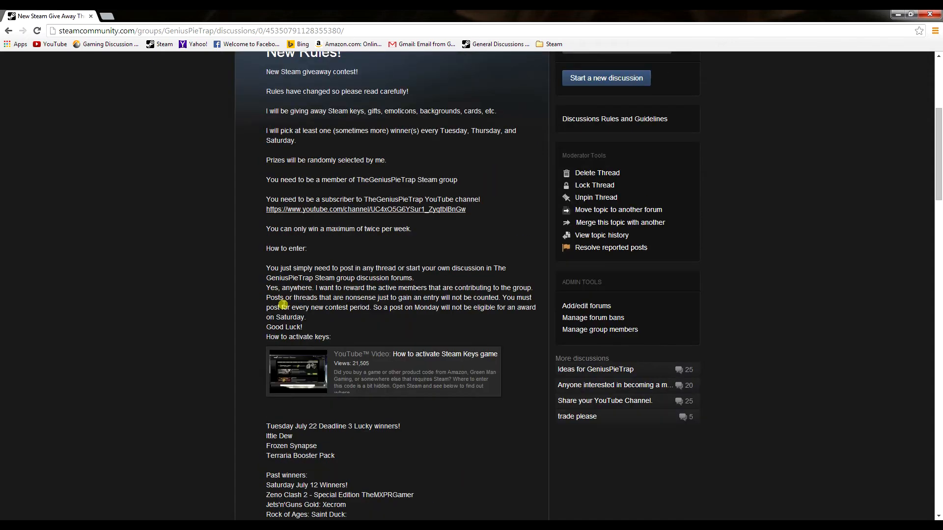
pyautogui.moveTo(380, 253)
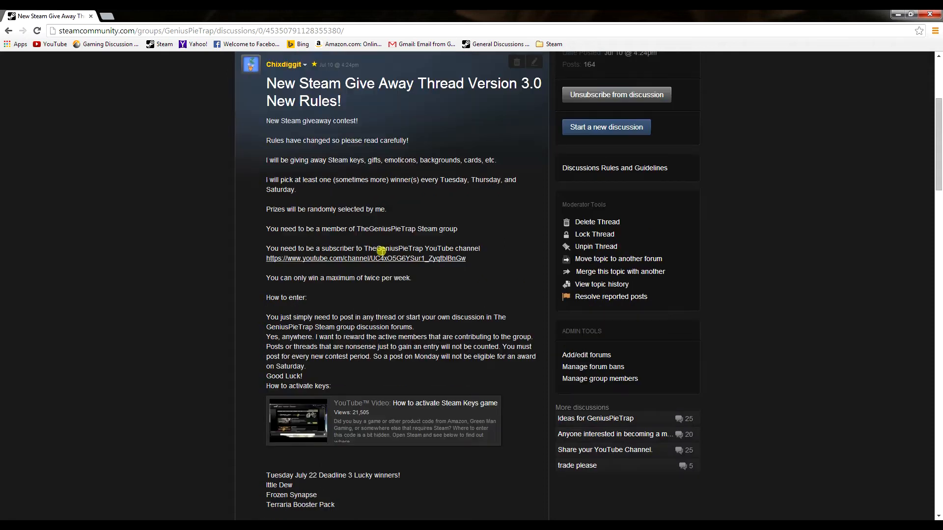
pyautogui.scroll(3)
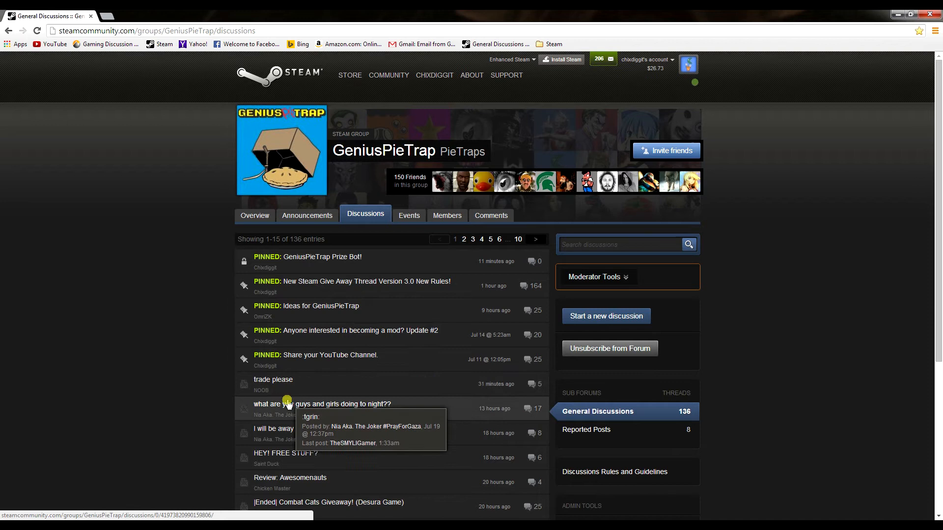
pyautogui.moveTo(329, 423)
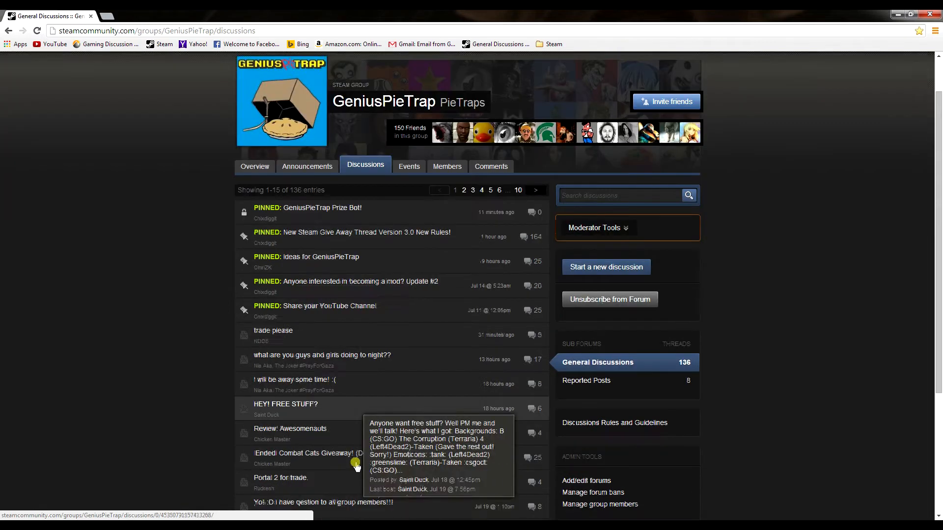
pyautogui.scroll(-3)
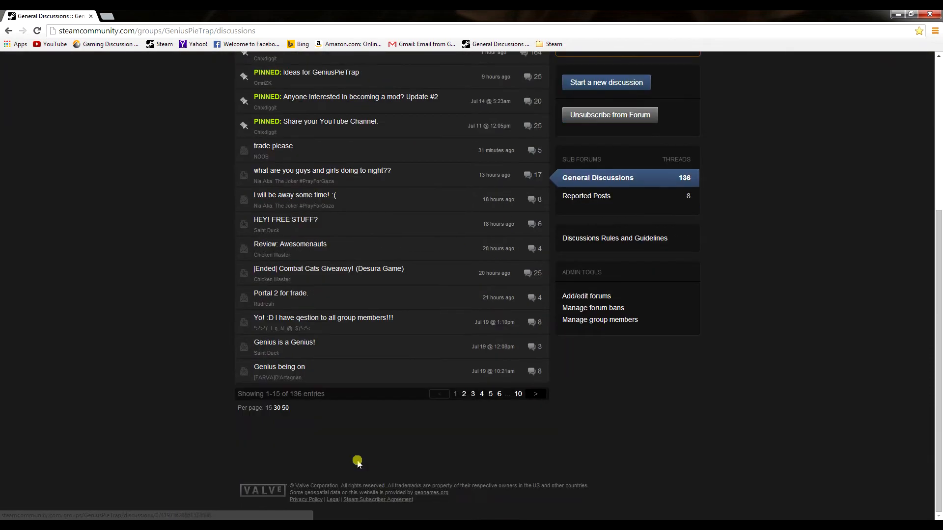
pyautogui.moveTo(367, 321)
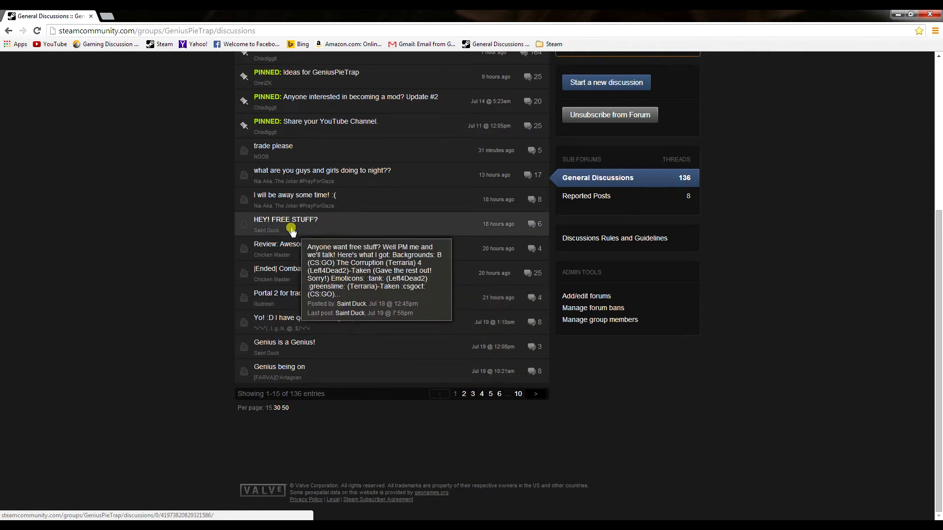
pyautogui.moveTo(295, 251)
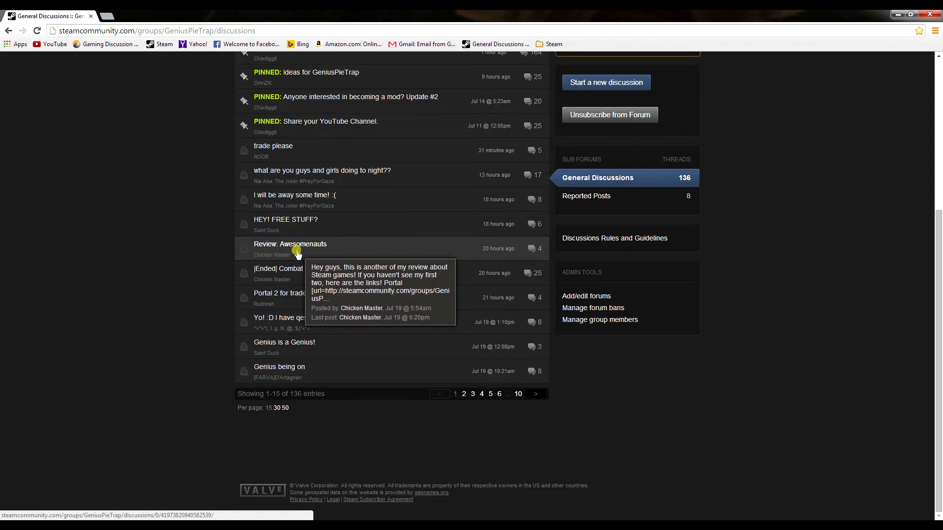
pyautogui.moveTo(304, 228)
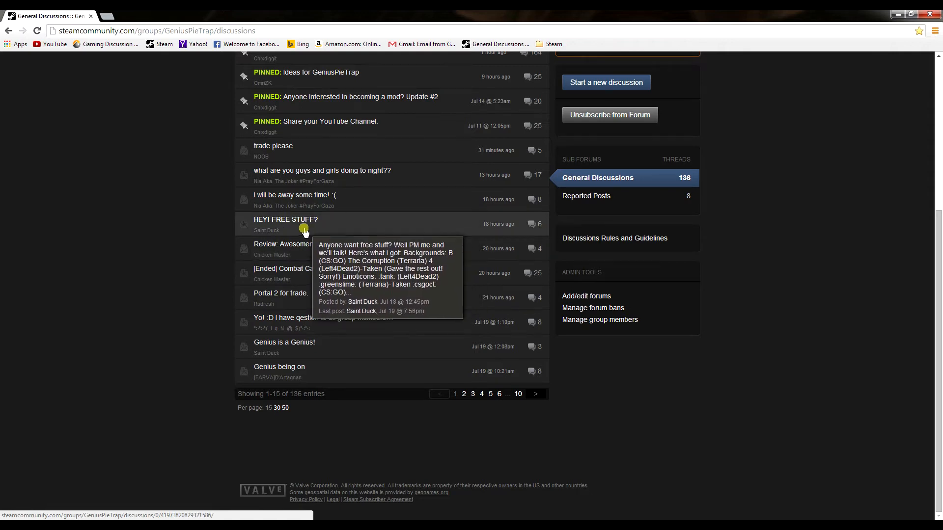
pyautogui.click(284, 220)
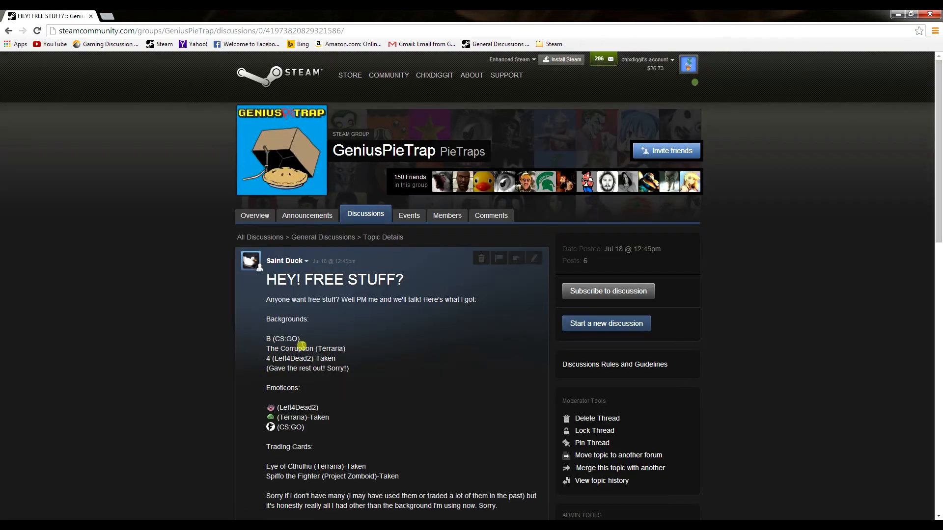
pyautogui.scroll(-3)
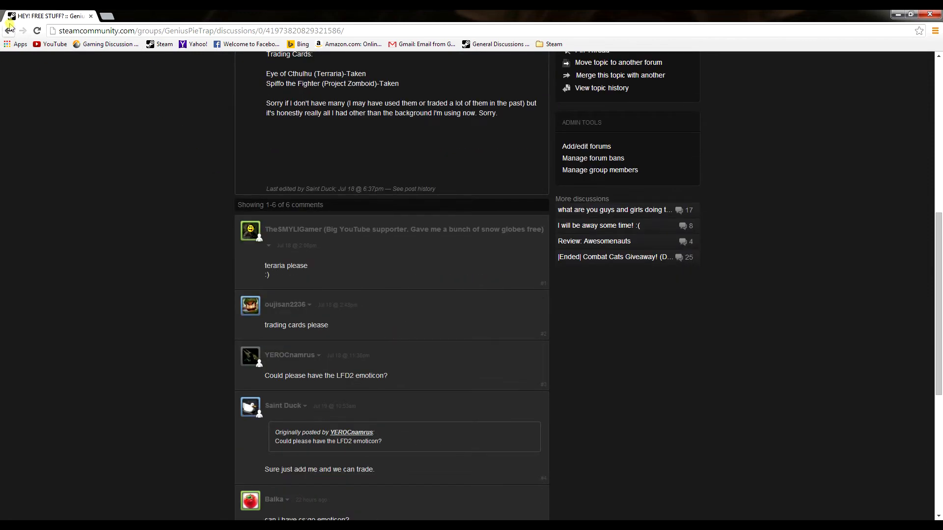
pyautogui.click(8, 30)
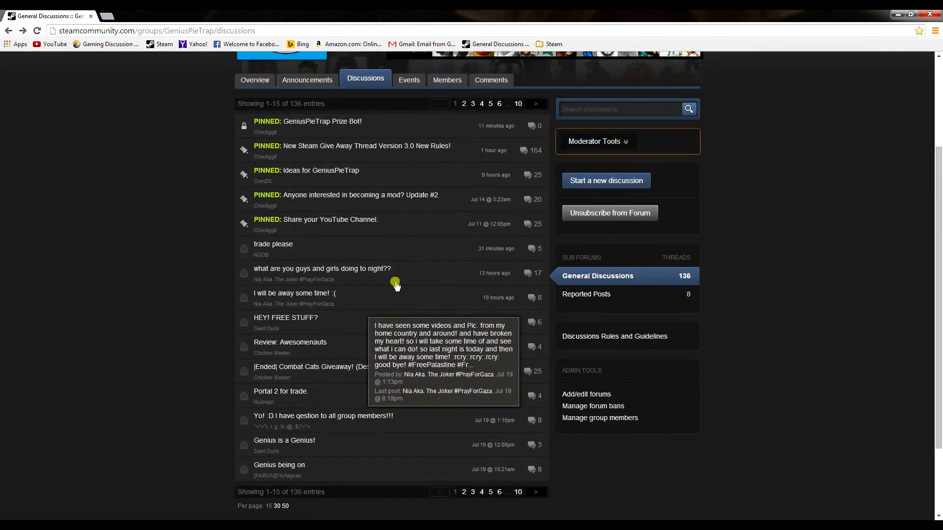
pyautogui.moveTo(393, 272)
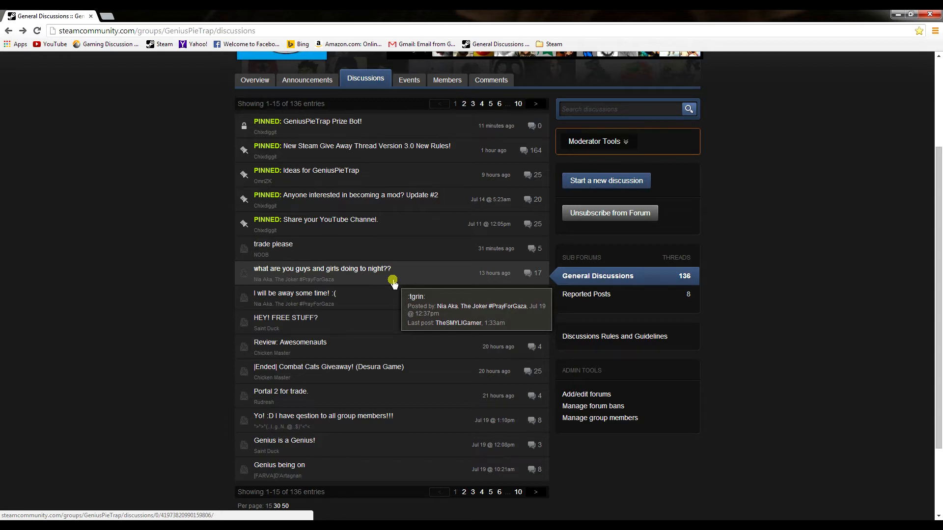
pyautogui.moveTo(351, 125)
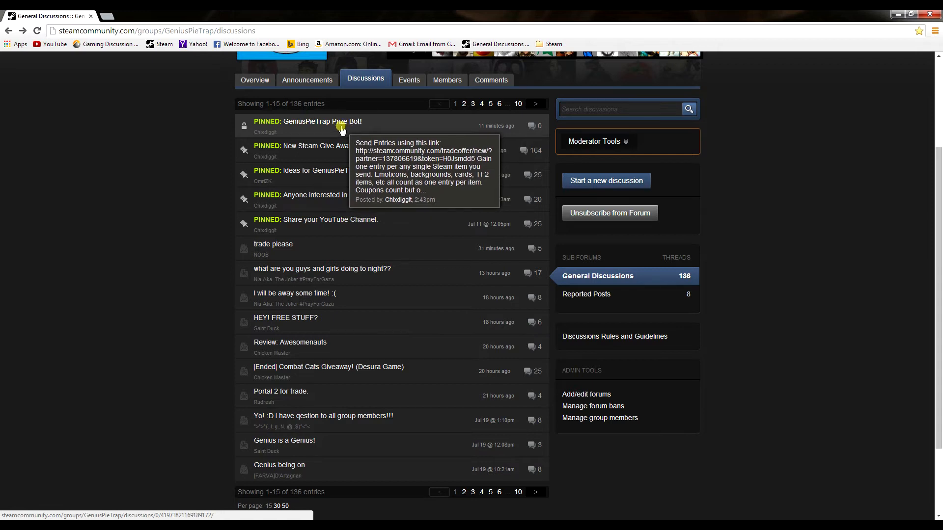
# Open the pinned 'GeniusPieTrap Prize Bot!' thread showing entry rules and winner schedule
pyautogui.click(307, 121)
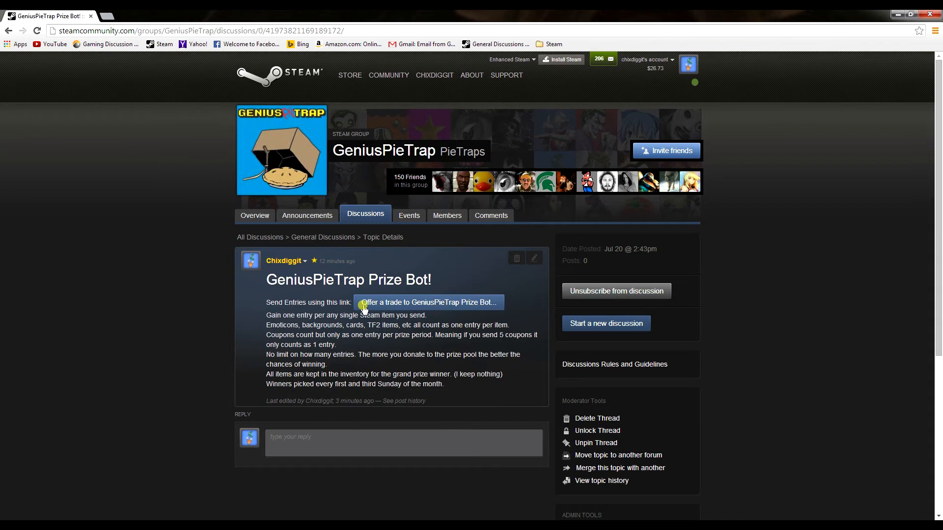
pyautogui.moveTo(427, 362)
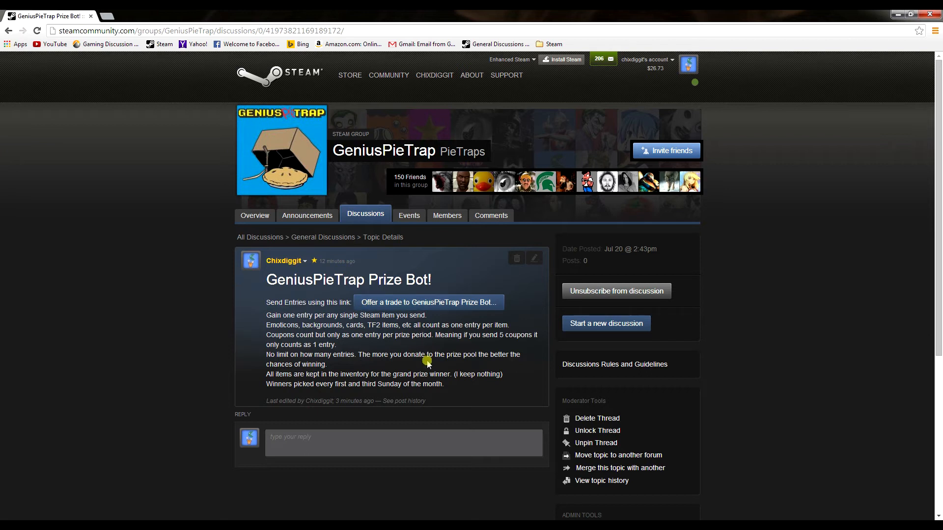
pyautogui.moveTo(381, 352)
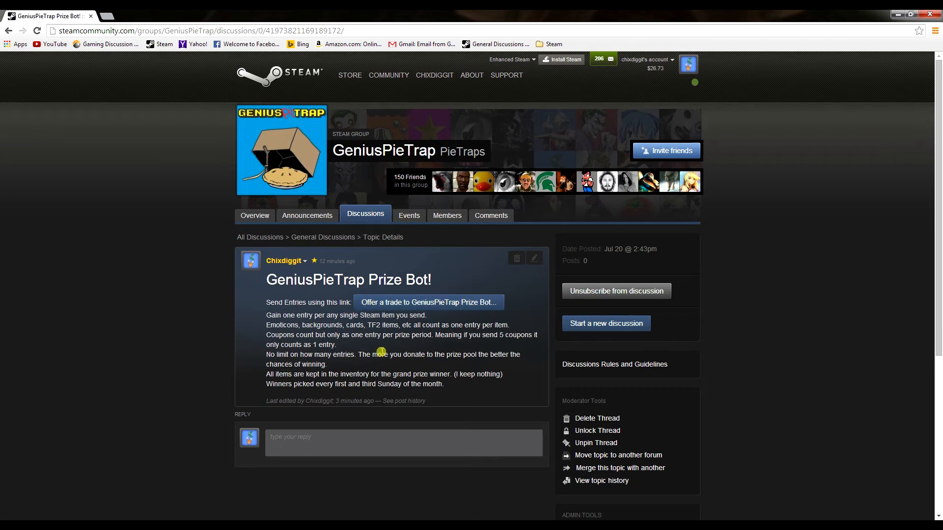
pyautogui.moveTo(419, 307)
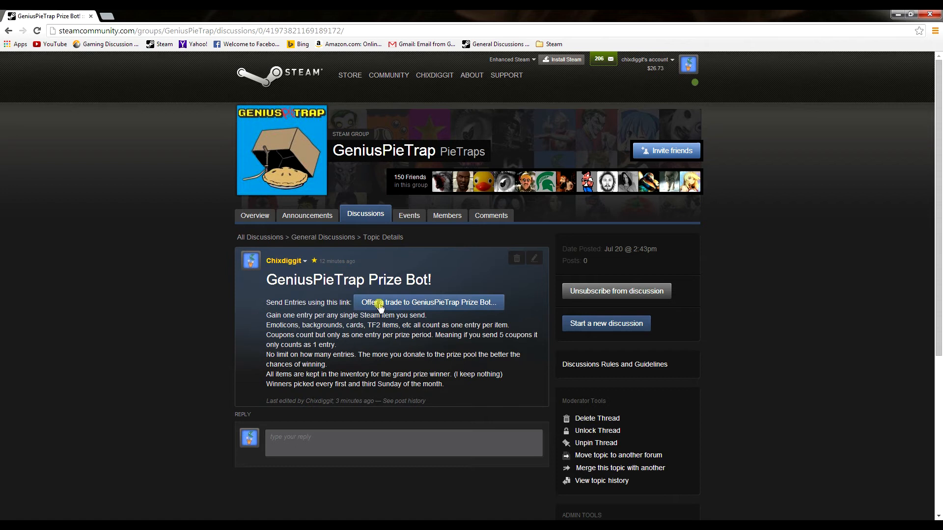
pyautogui.moveTo(404, 312)
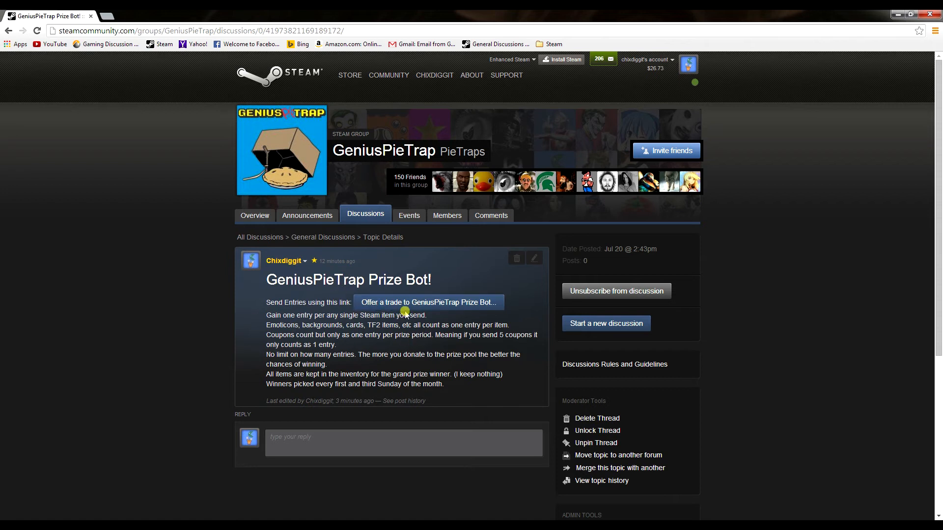
# Start a trade offer to GeniusPieTrap Prize Bot and add a Team Fortress 2 cap
pyautogui.click(429, 302)
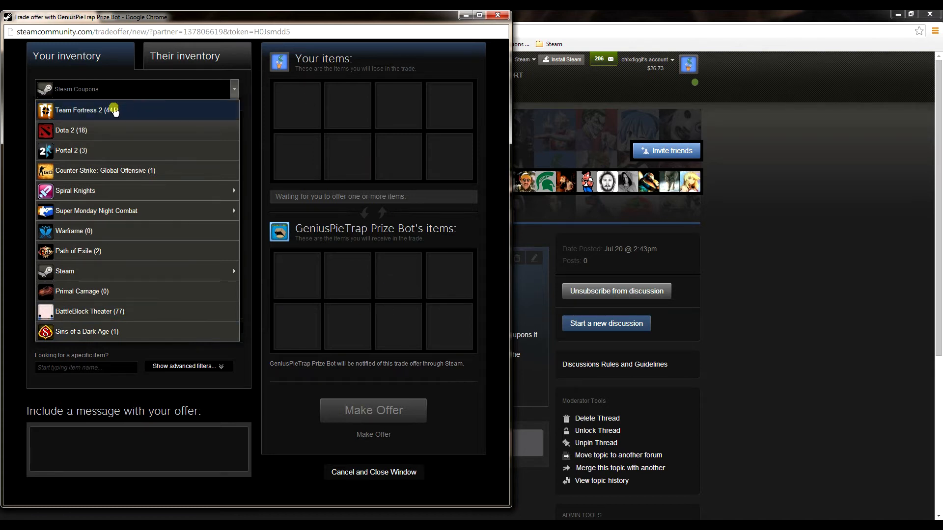
pyautogui.click(78, 110)
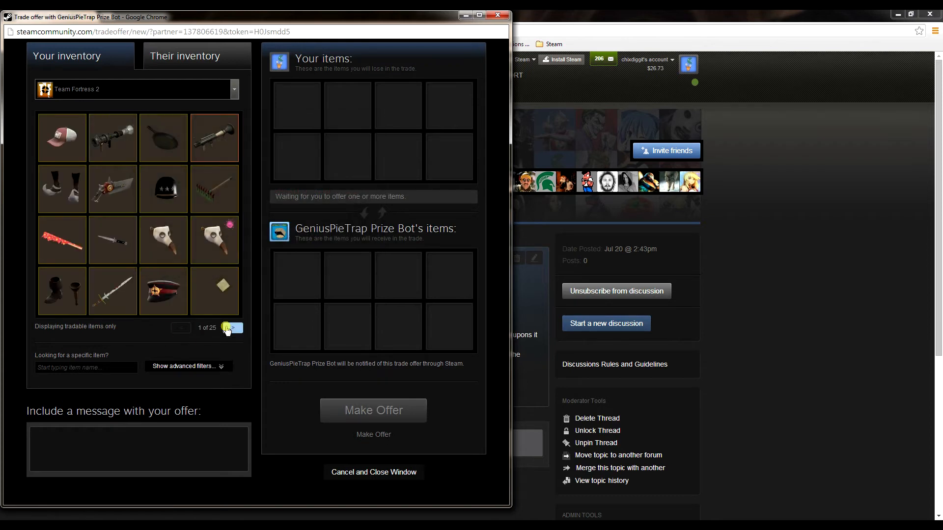
pyautogui.click(233, 328)
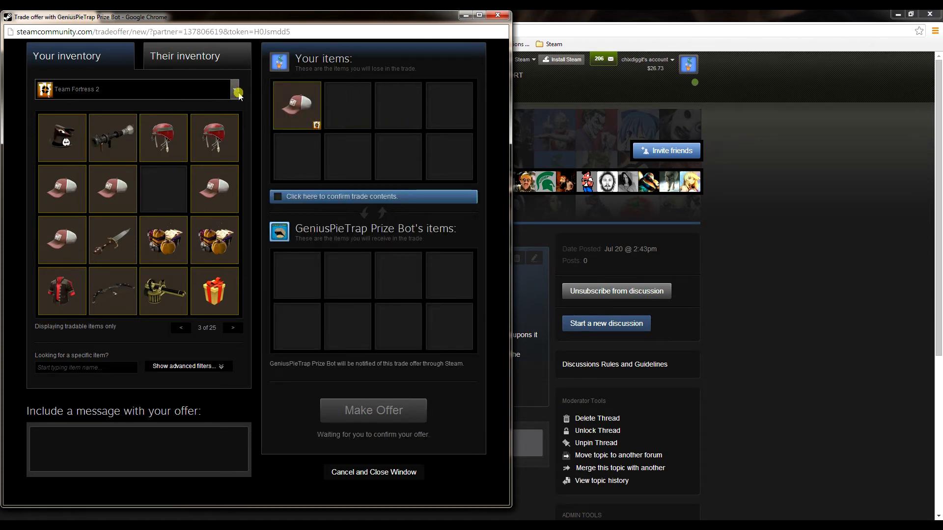
# Add game gifts from the Steam gifts inventory, briefly checking the bot's inventory
pyautogui.click(234, 89)
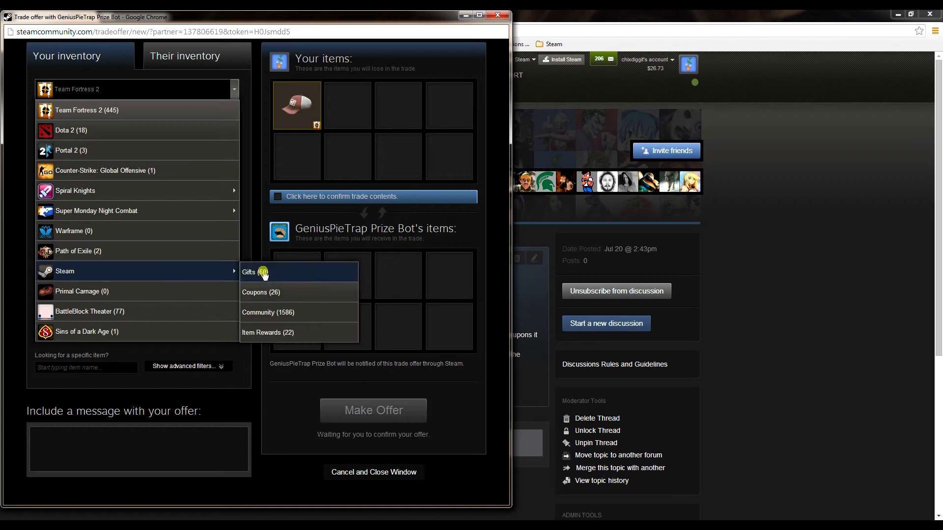
pyautogui.click(249, 272)
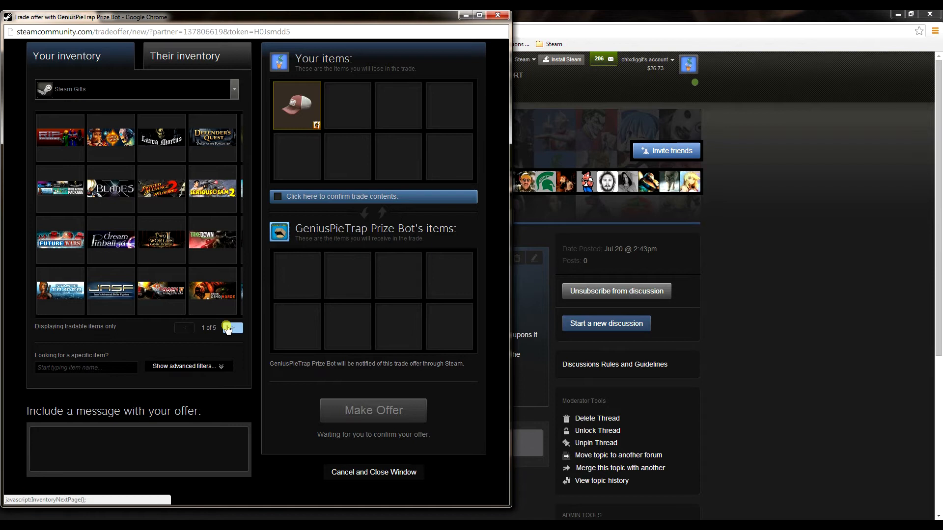
pyautogui.click(232, 328)
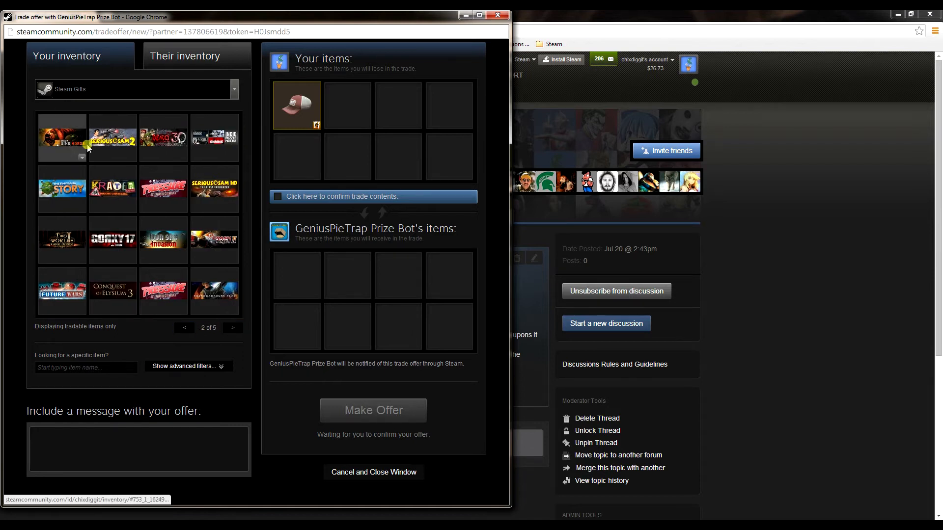
pyautogui.moveTo(61, 137)
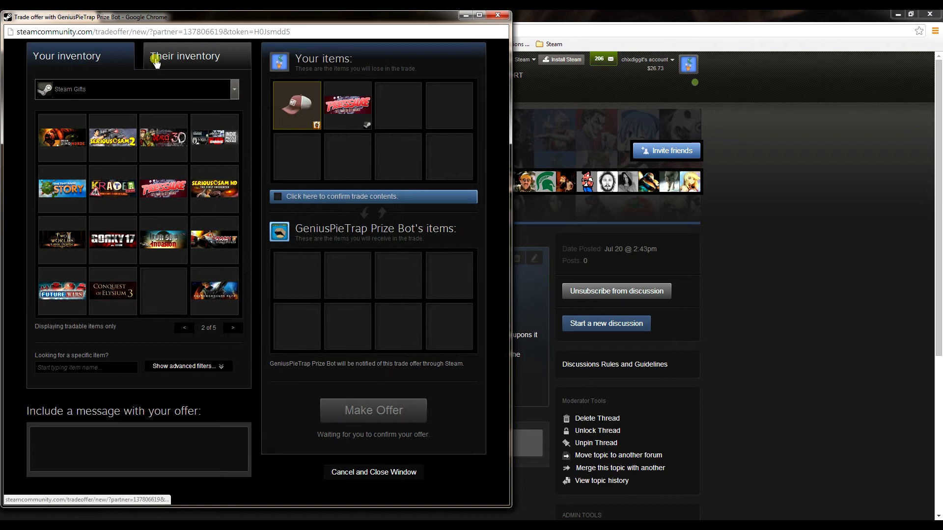
pyautogui.click(66, 56)
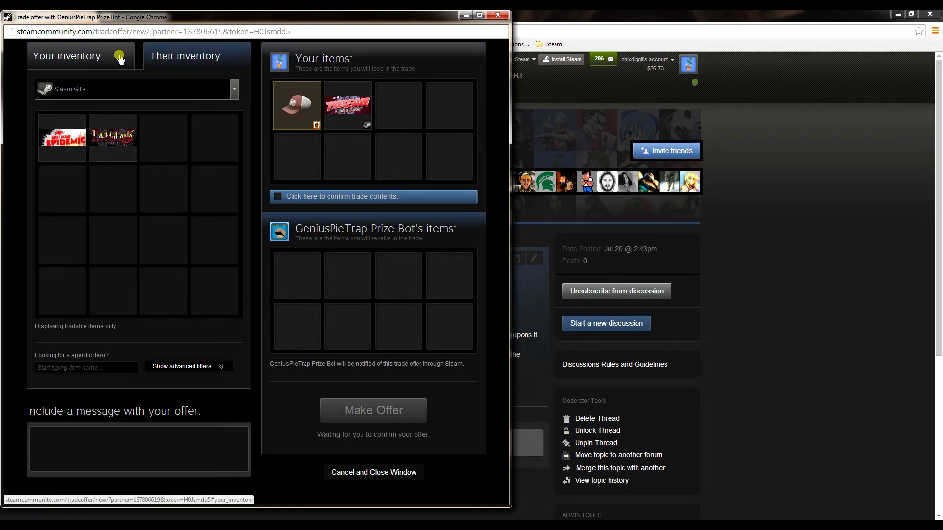
pyautogui.click(233, 327)
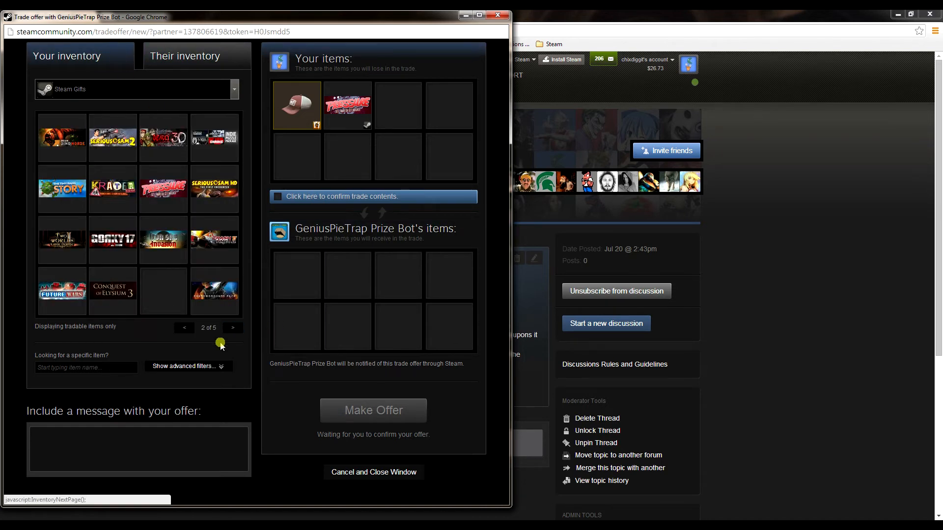
# Filter the inventory to emoticon items and add an emoticon to the offer
pyautogui.click(136, 89)
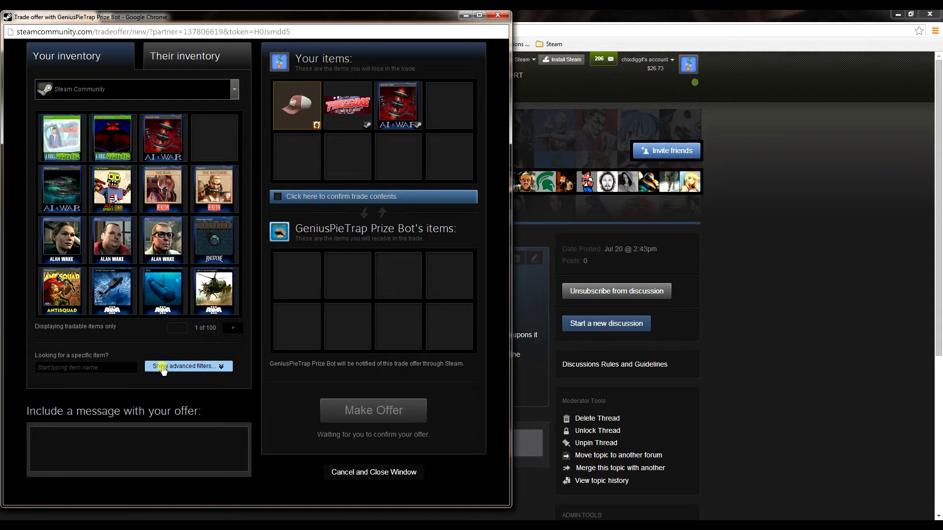
pyautogui.click(188, 366)
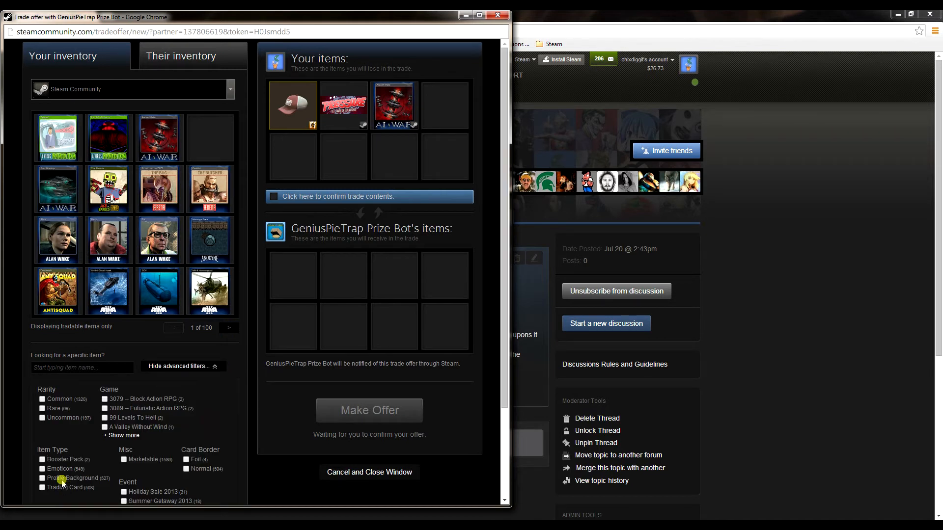
pyautogui.click(42, 469)
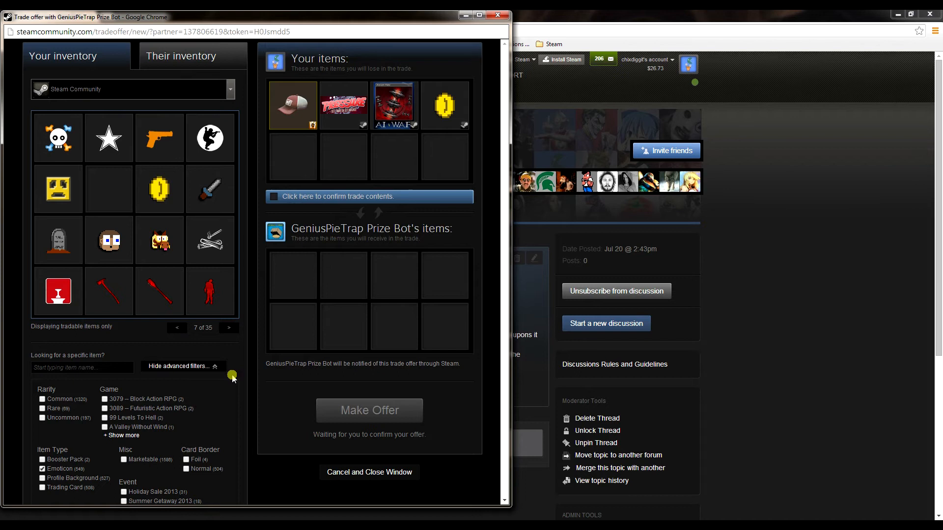
pyautogui.moveTo(244, 287)
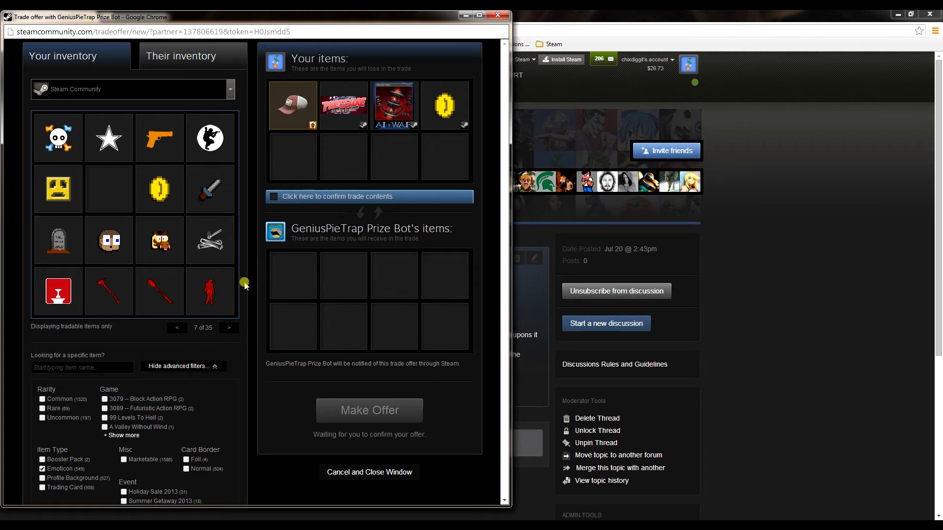
pyautogui.moveTo(160, 188)
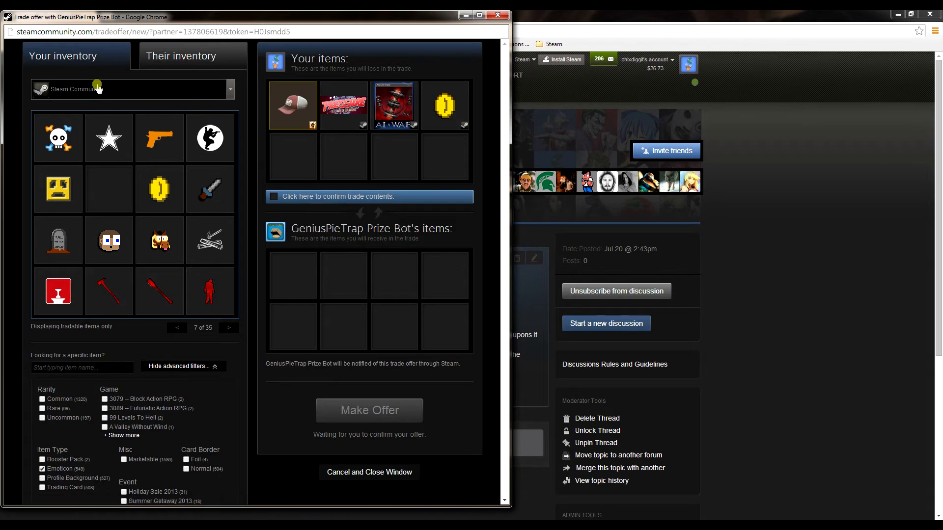
# Add two Steam discount coupons and two more Team Fortress 2 items, including a crate
pyautogui.click(230, 89)
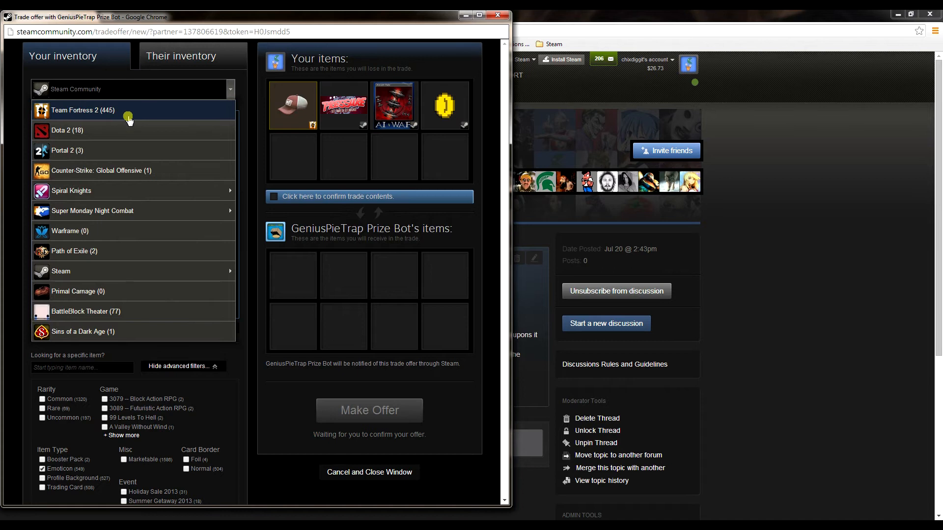
pyautogui.moveTo(171, 271)
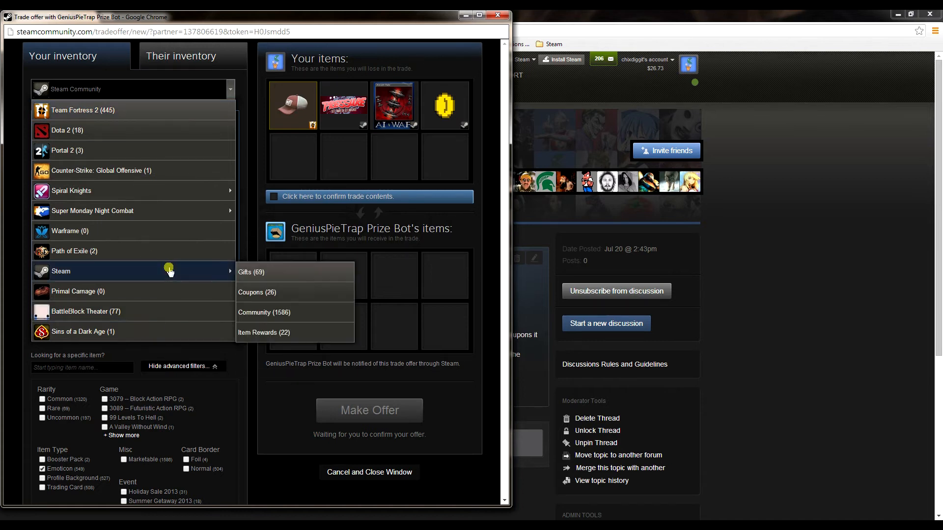
pyautogui.click(257, 292)
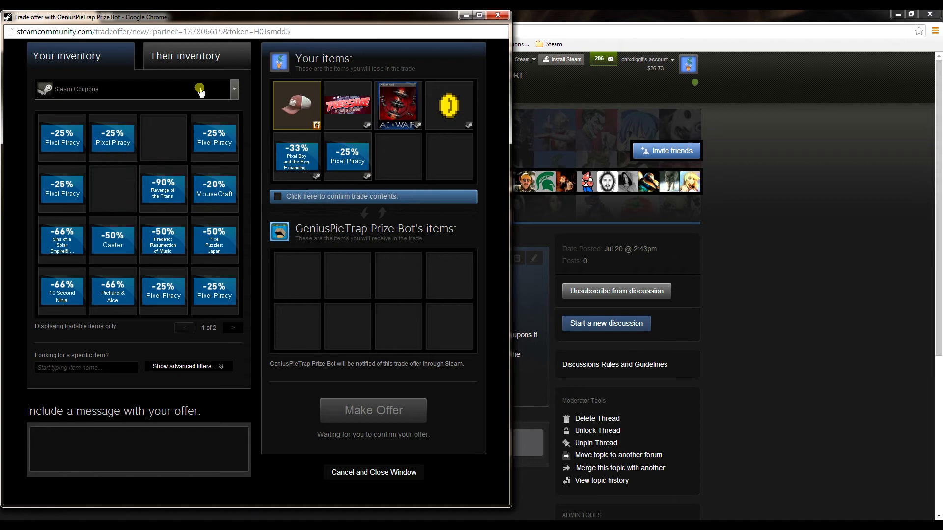
pyautogui.click(233, 89)
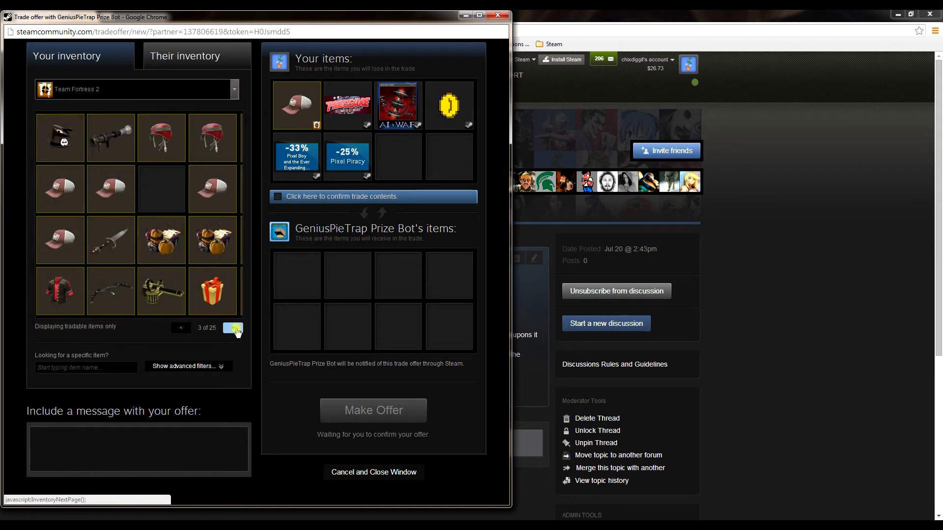
pyautogui.click(233, 328)
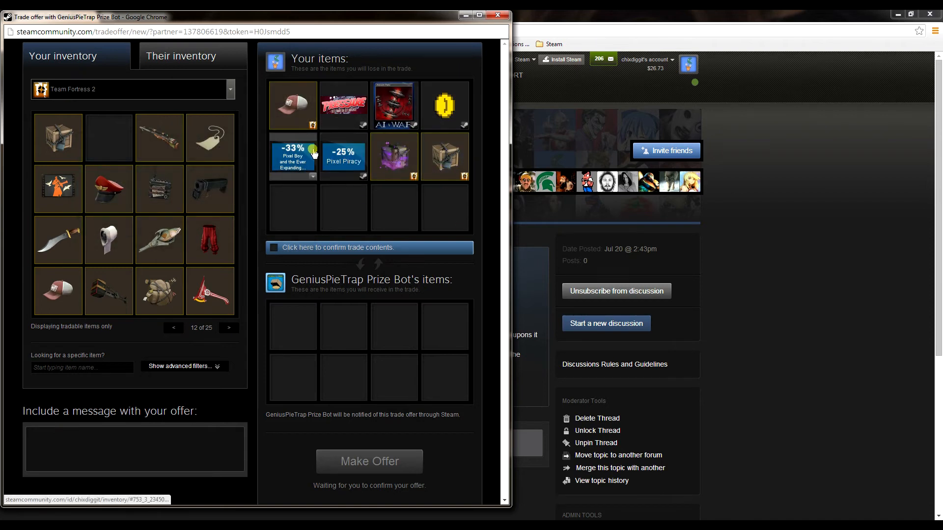
pyautogui.moveTo(338, 247)
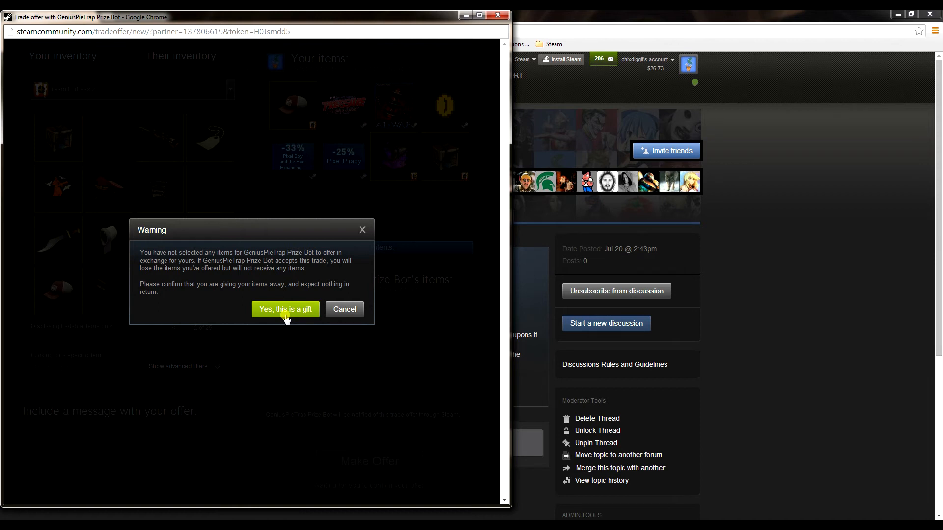
# Send the eight-item offer to the Prize Bot, dismiss the sent notice, and open the bot's info
pyautogui.click(285, 309)
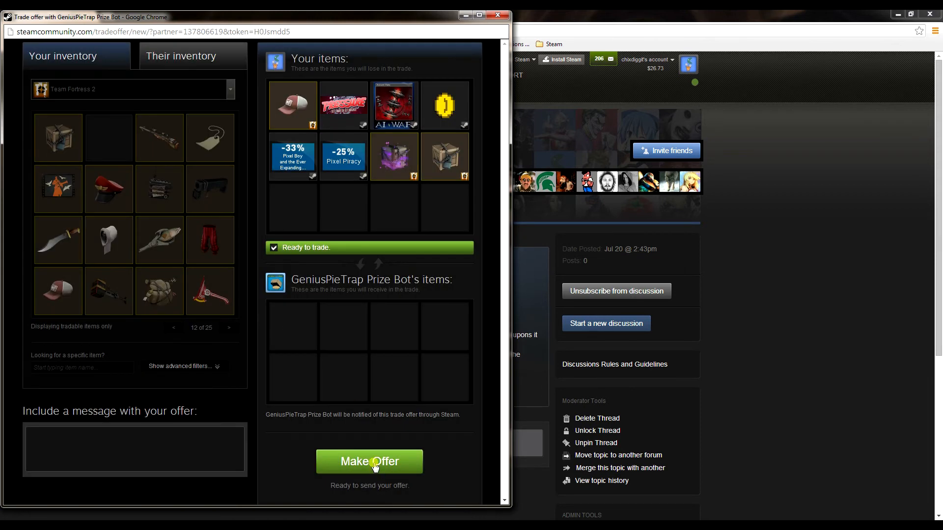
pyautogui.click(369, 461)
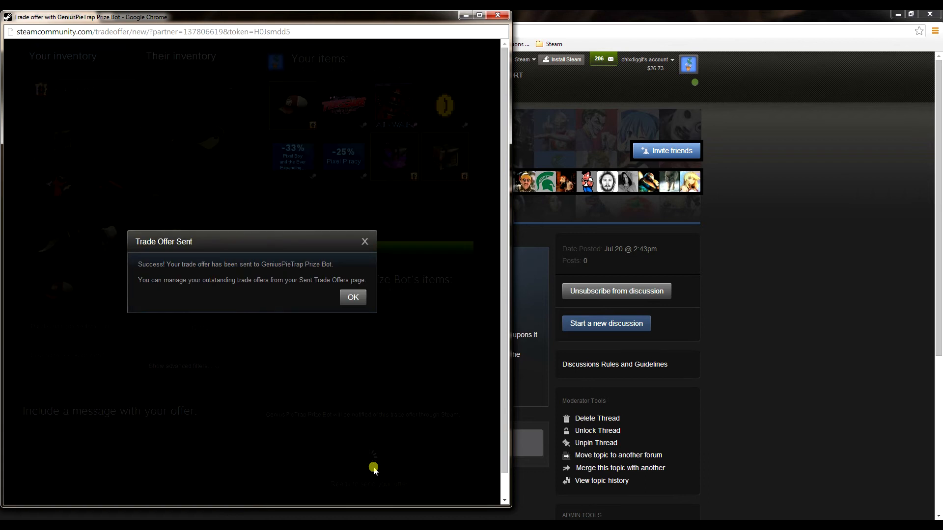
pyautogui.click(353, 297)
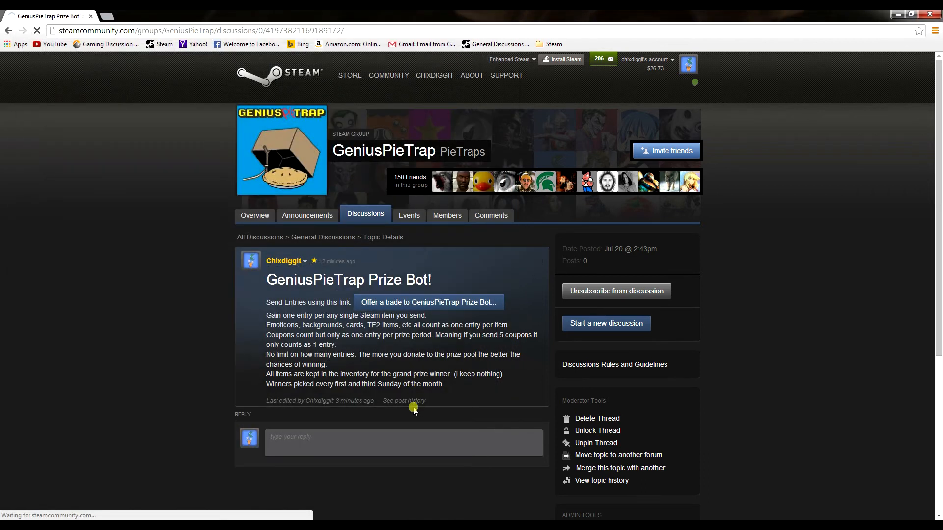
pyautogui.click(429, 302)
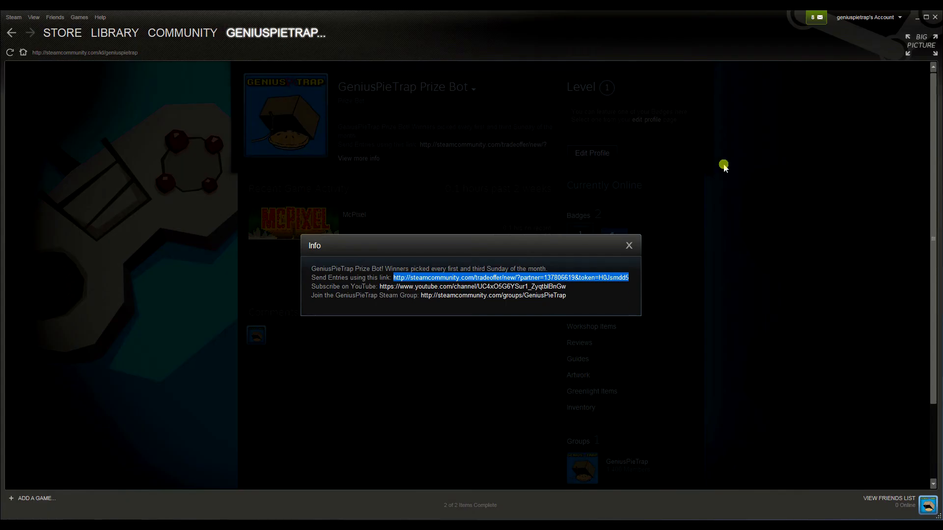
# Close the bot's info box and view its inventory of 13 Steam items
pyautogui.click(629, 246)
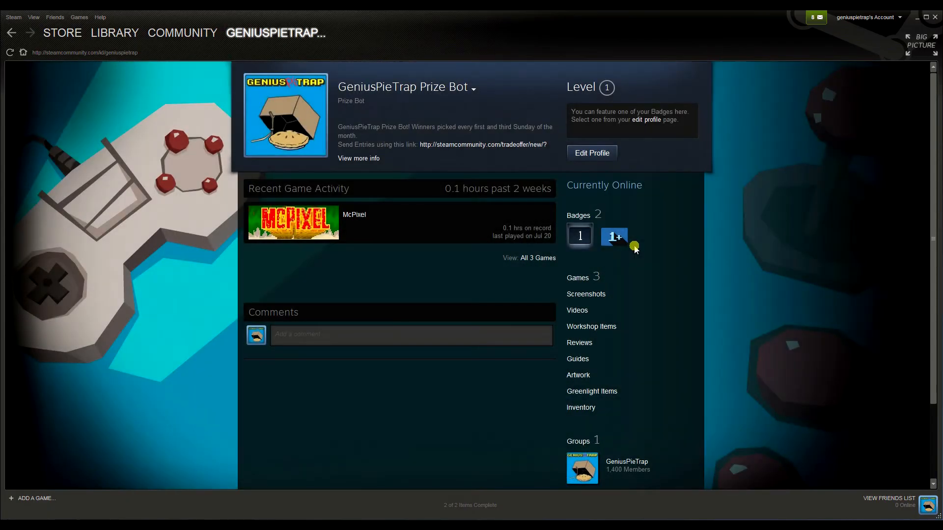
pyautogui.moveTo(600, 346)
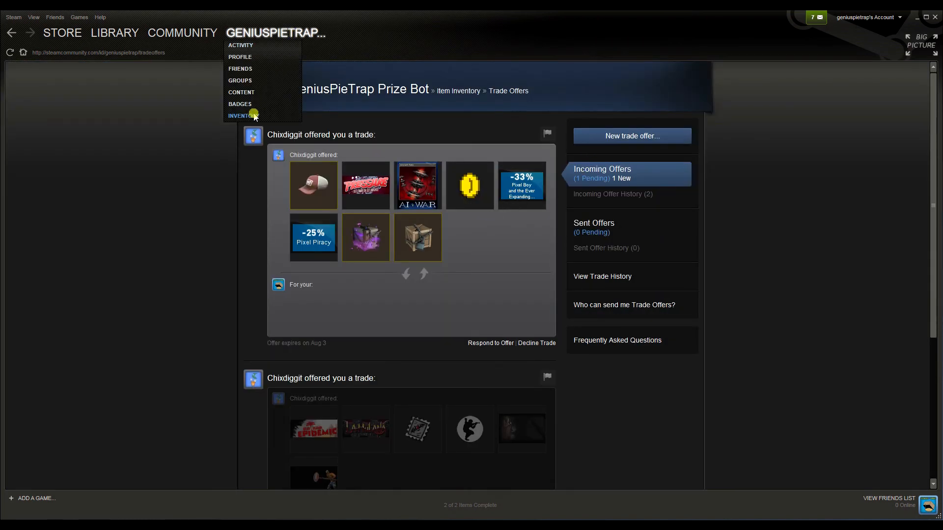
pyautogui.click(242, 115)
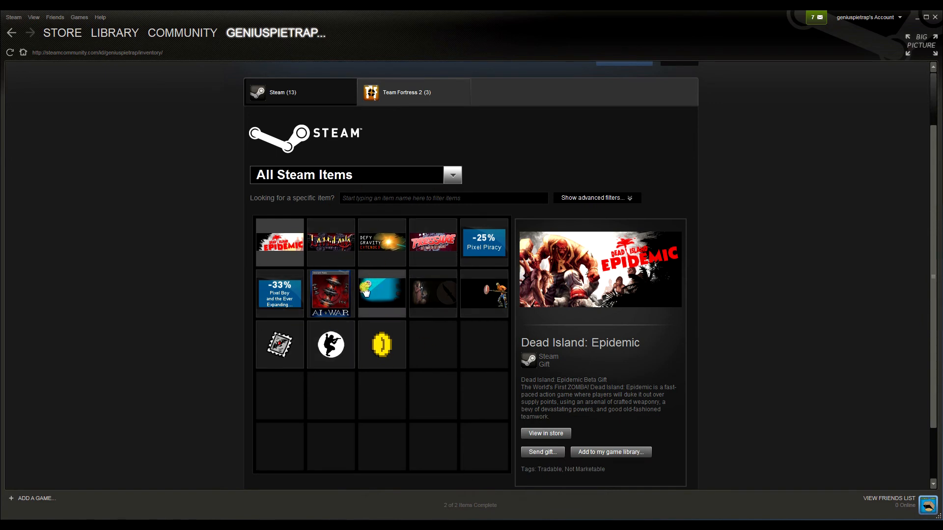
pyautogui.moveTo(509, 447)
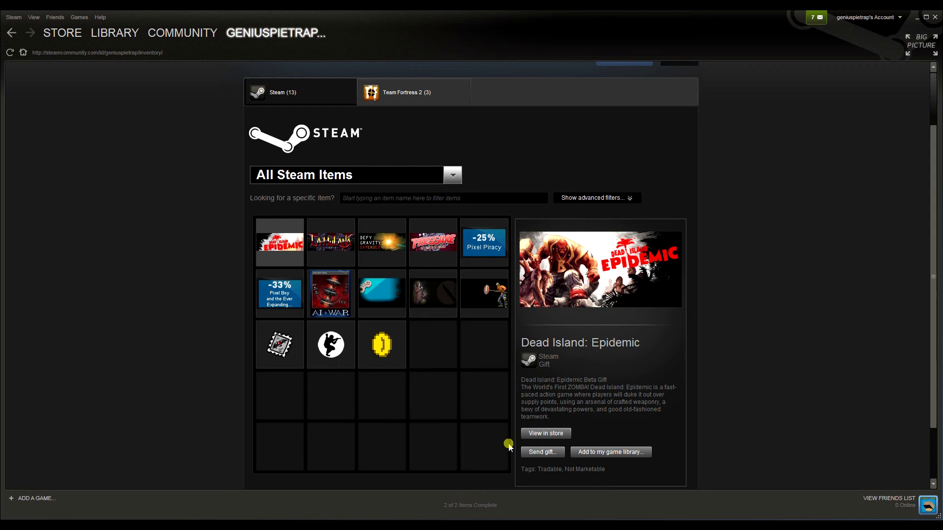
pyautogui.moveTo(441, 365)
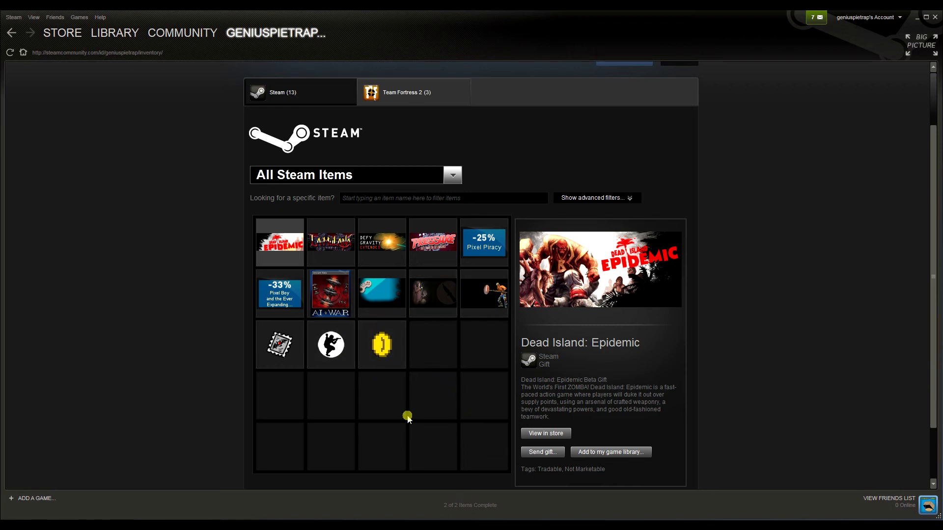
pyautogui.moveTo(351, 302)
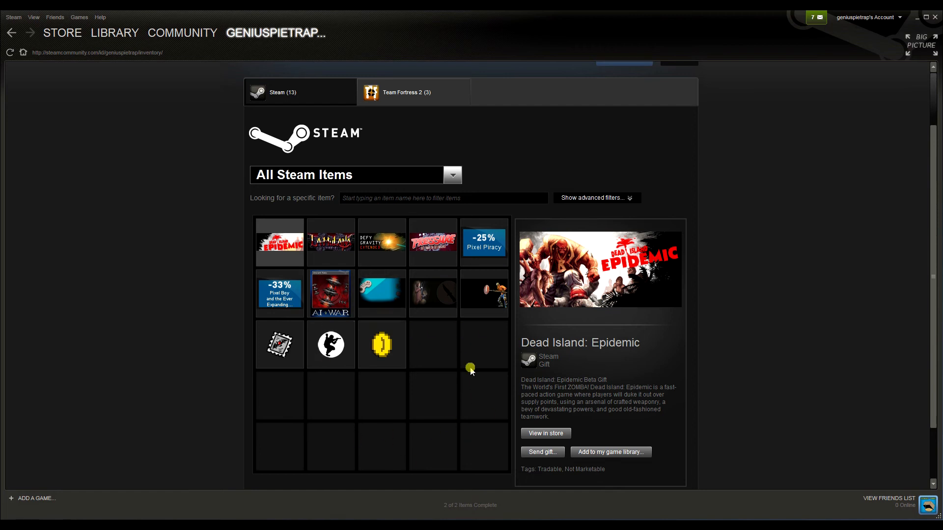
pyautogui.moveTo(310, 290)
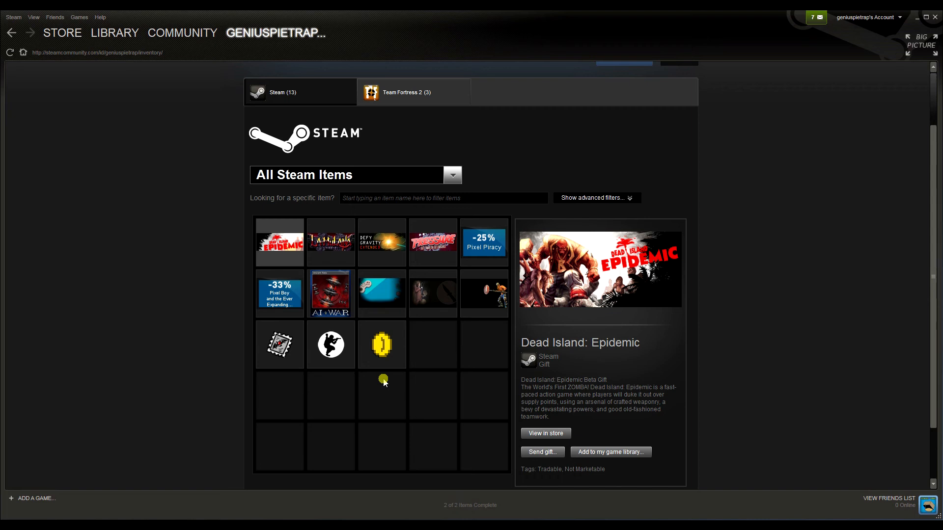
pyautogui.moveTo(441, 361)
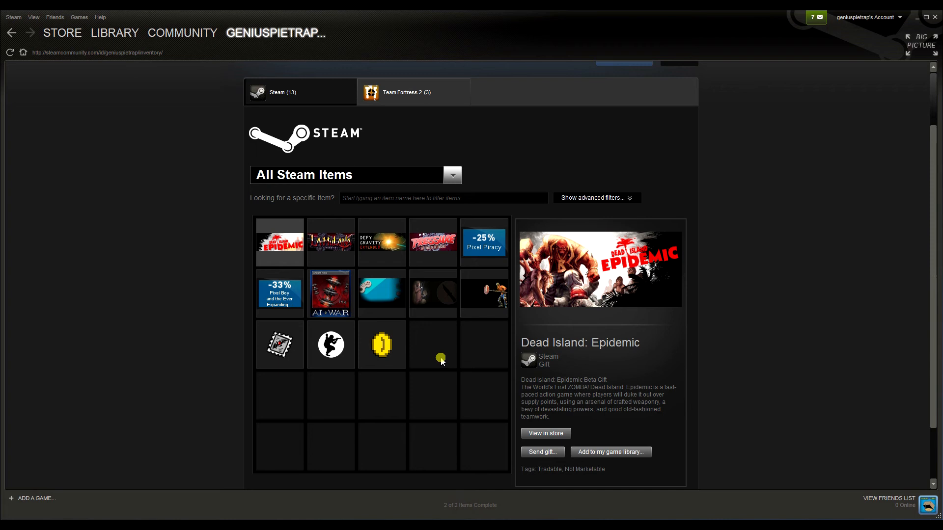
pyautogui.moveTo(552, 171)
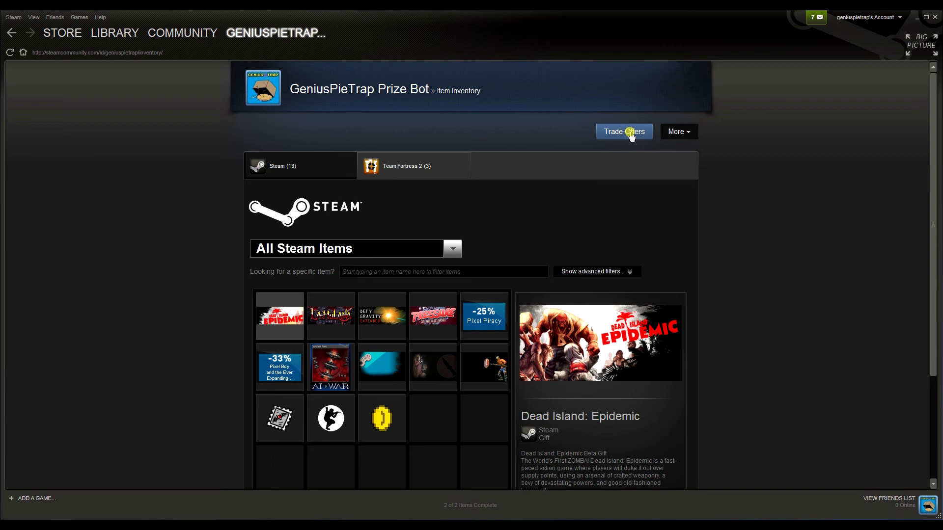
# Scroll the bot's Incoming Offer History to Chixdiggit's eight-item offer marked Trade Accepted
pyautogui.click(624, 132)
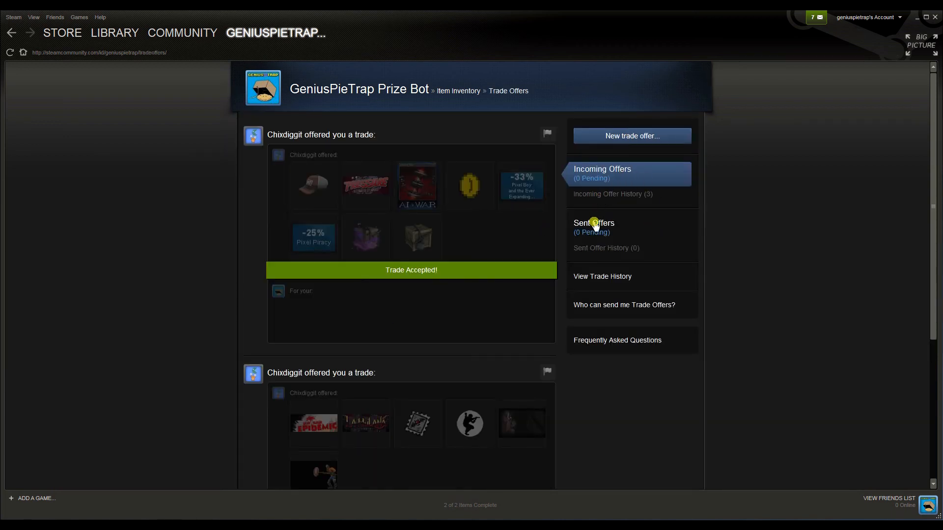
pyautogui.moveTo(607, 197)
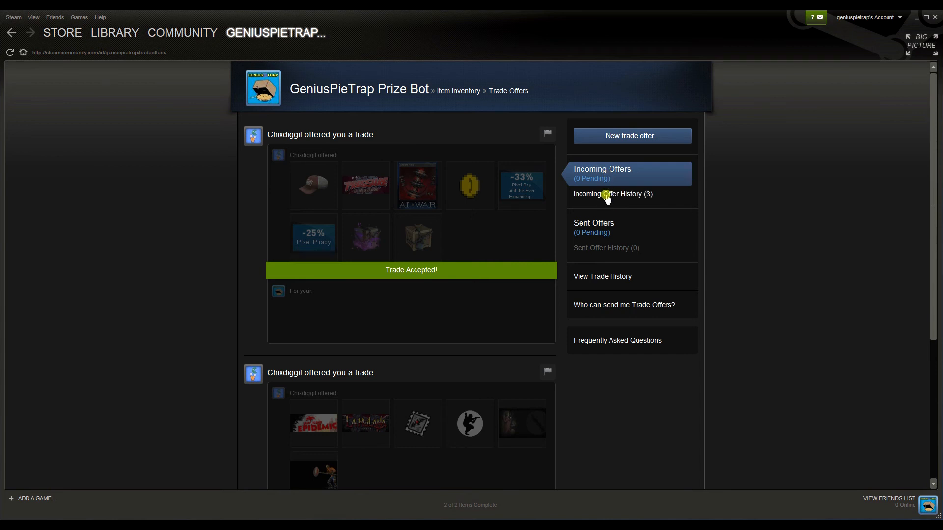
pyautogui.click(611, 193)
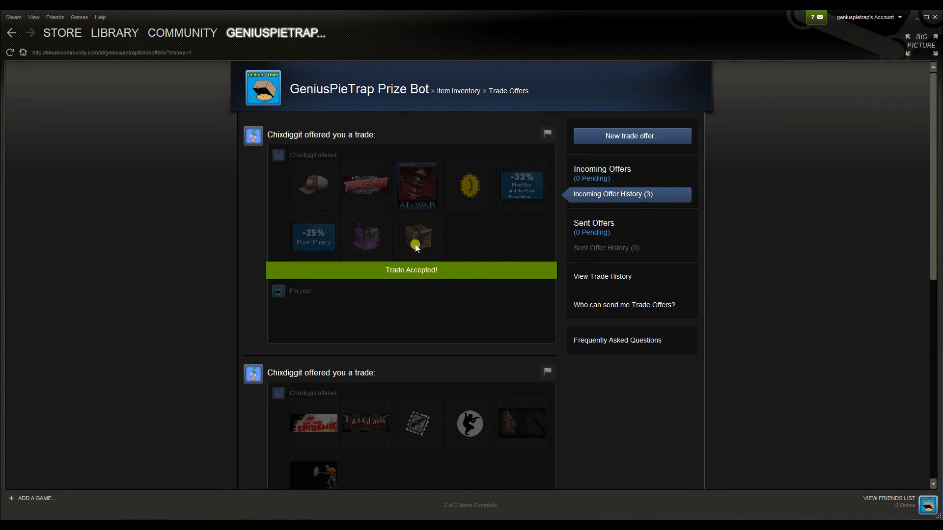
pyautogui.moveTo(433, 241)
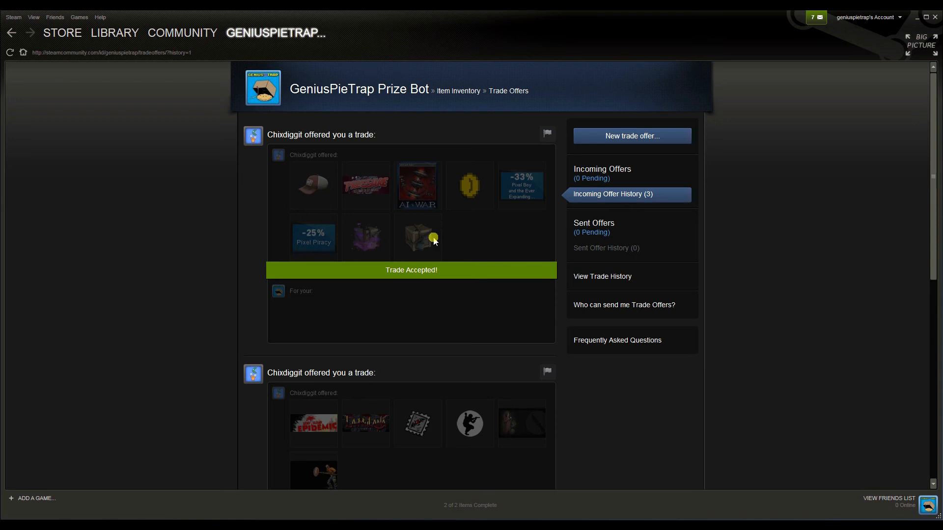
pyautogui.scroll(-3)
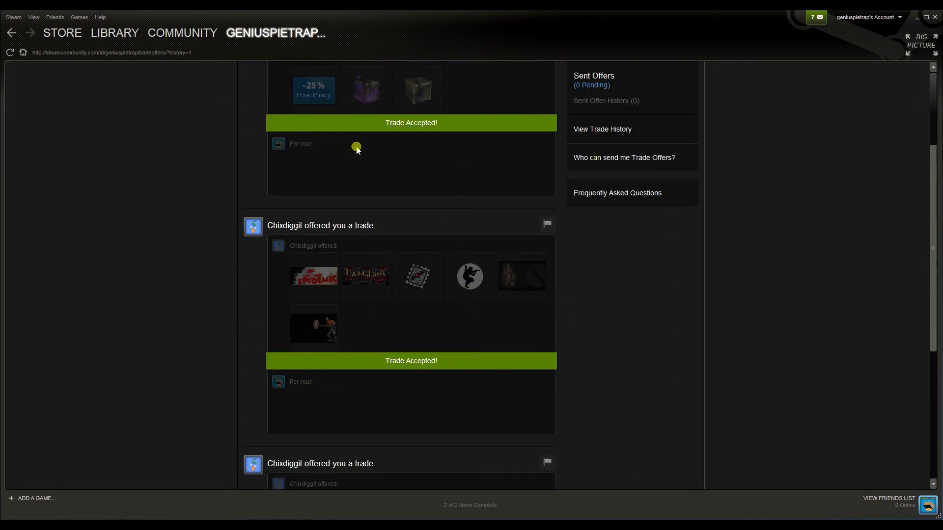
pyautogui.scroll(-3)
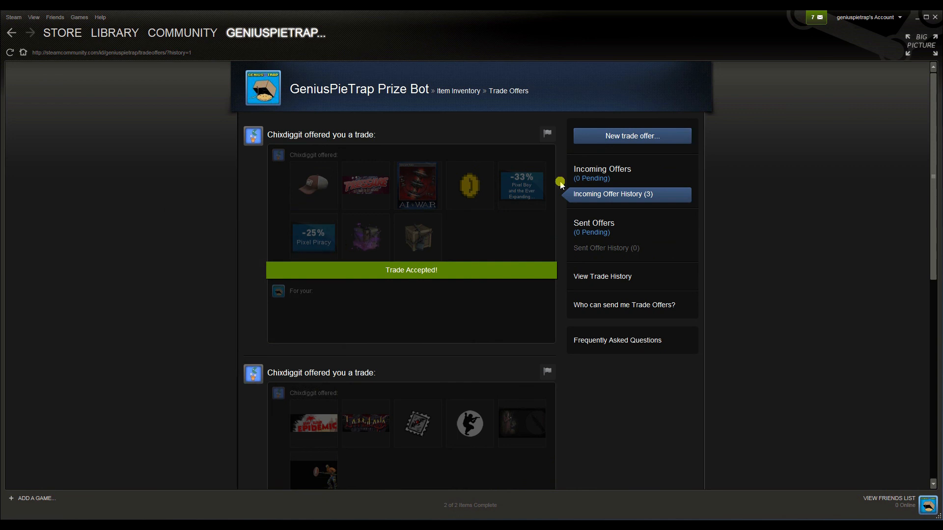
pyautogui.moveTo(329, 196)
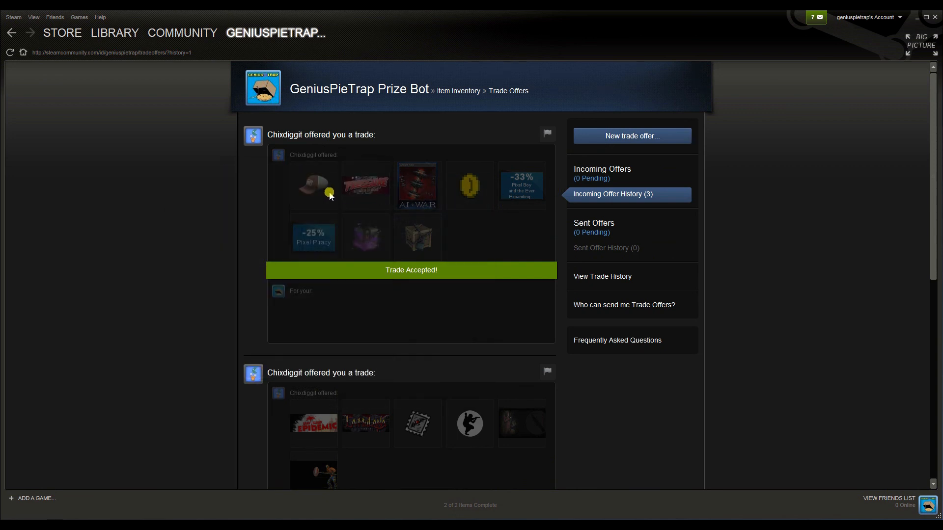
pyautogui.moveTo(370, 137)
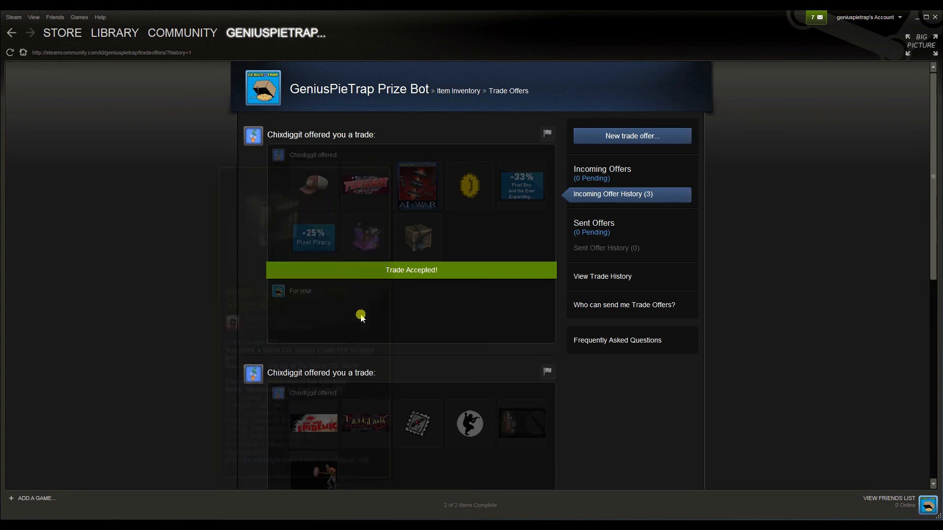
pyautogui.scroll(-3)
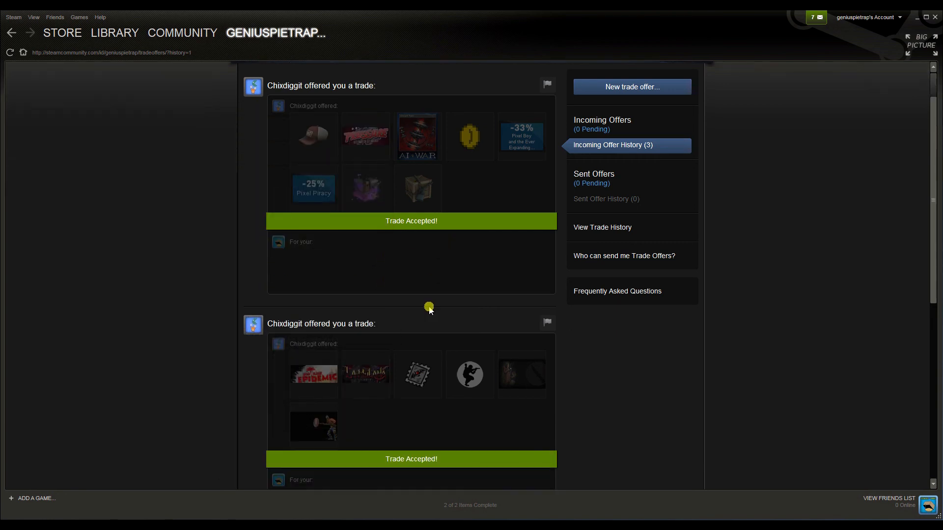
pyautogui.scroll(-3)
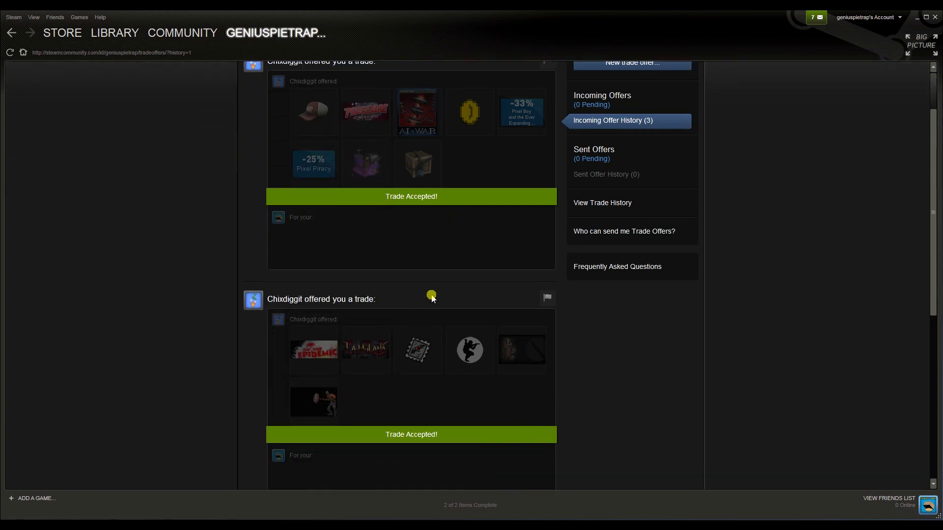
pyautogui.moveTo(431, 288)
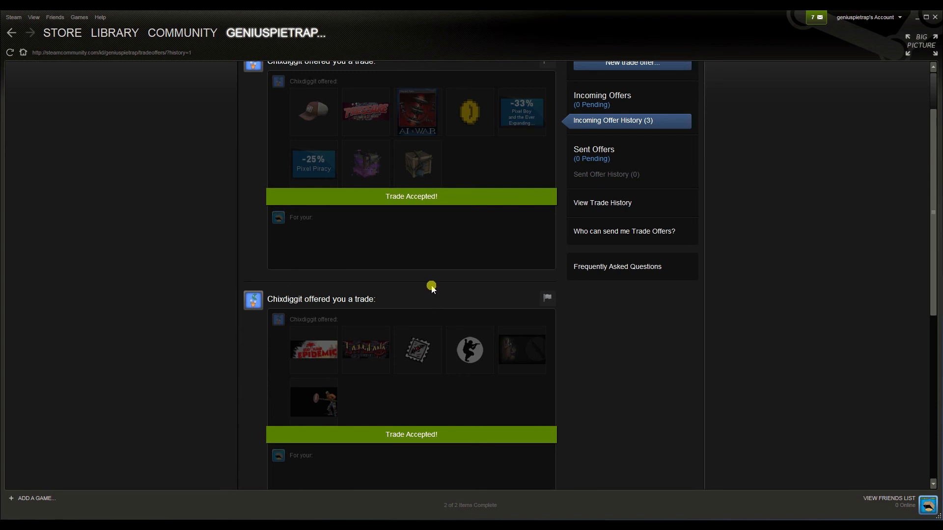
pyautogui.moveTo(438, 289)
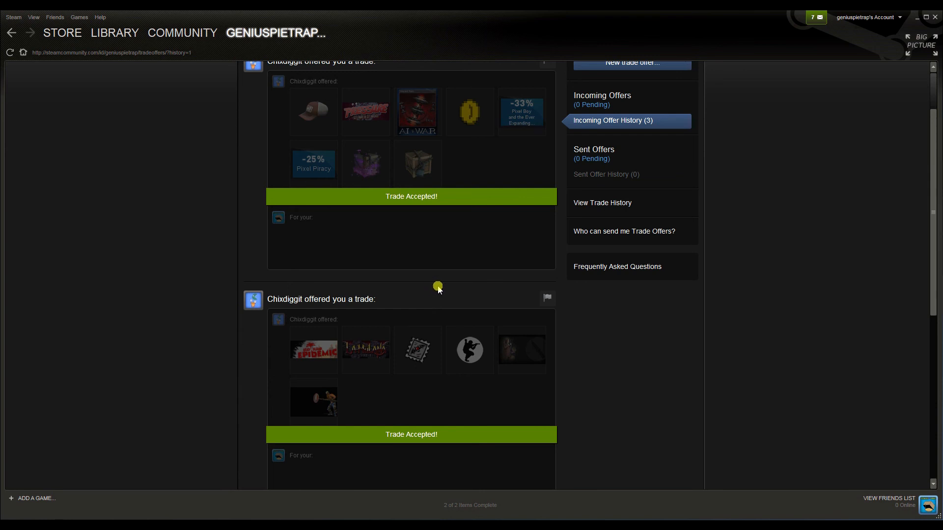